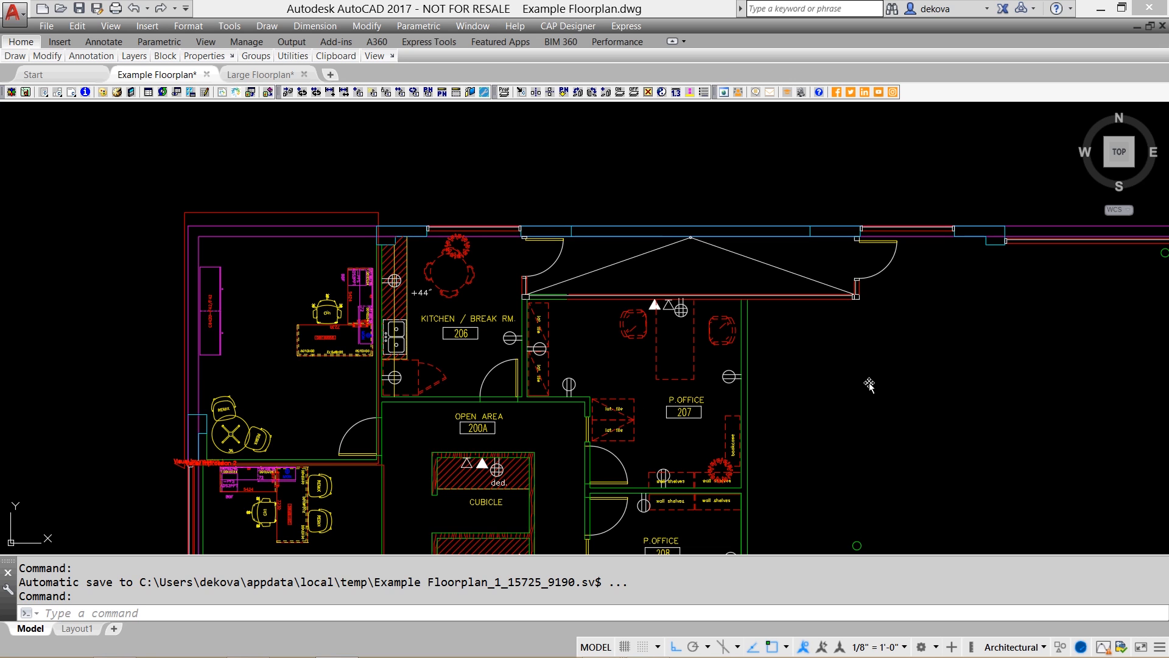
mouse_move(518, 419)
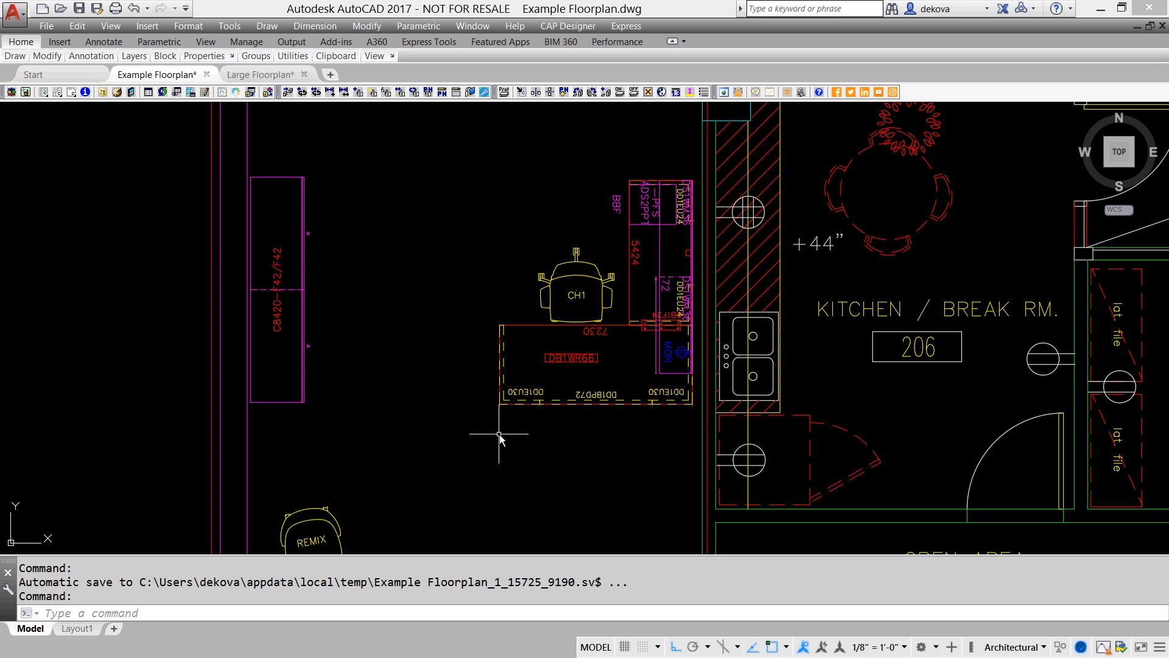
Pan and zoom the Example Floorplan to frame the office beside the Kitchen / Break Rm.
left_click_drag(498, 435, 587, 335)
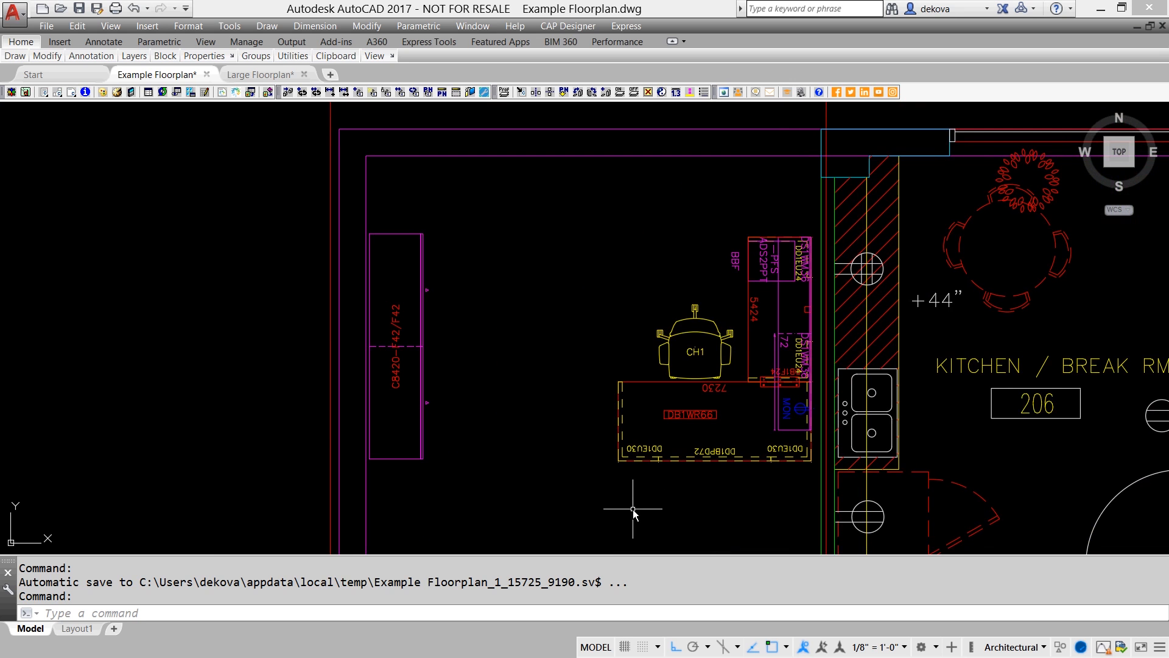
scroll("down", 3)
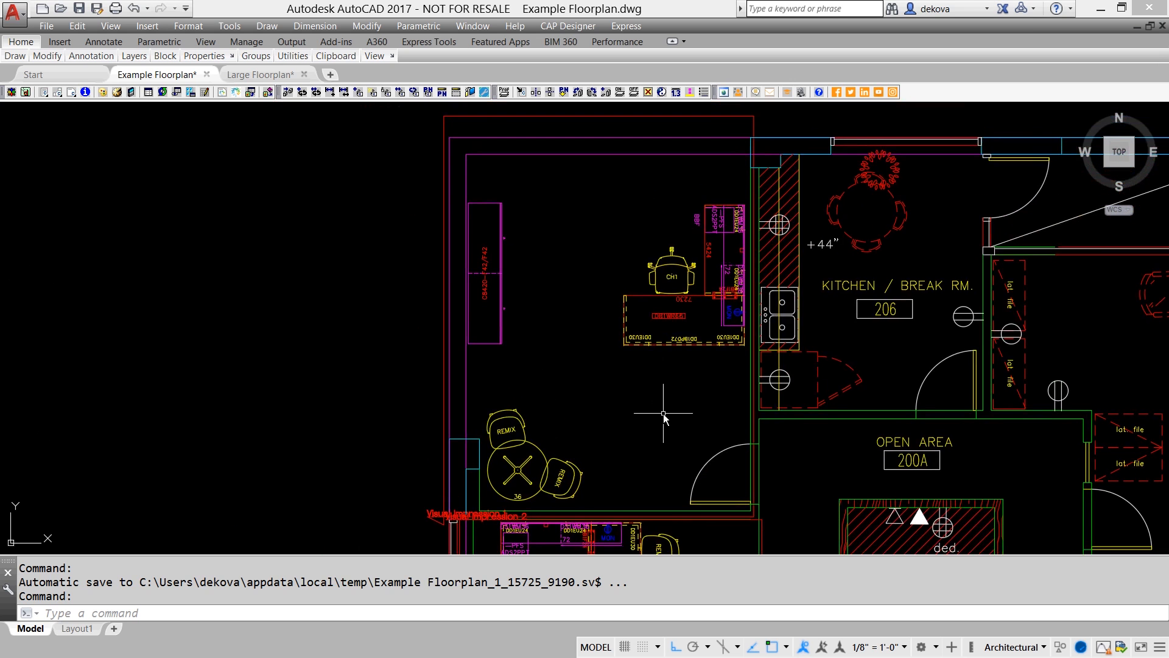
mouse_move(238, 104)
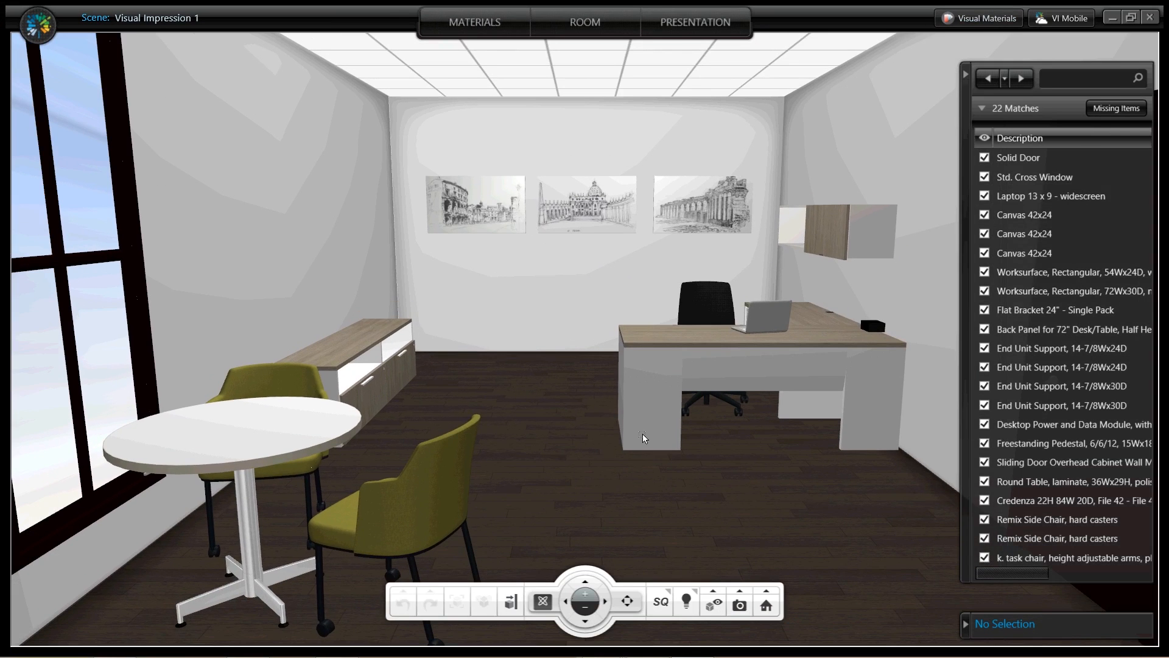
mouse_move(963, 81)
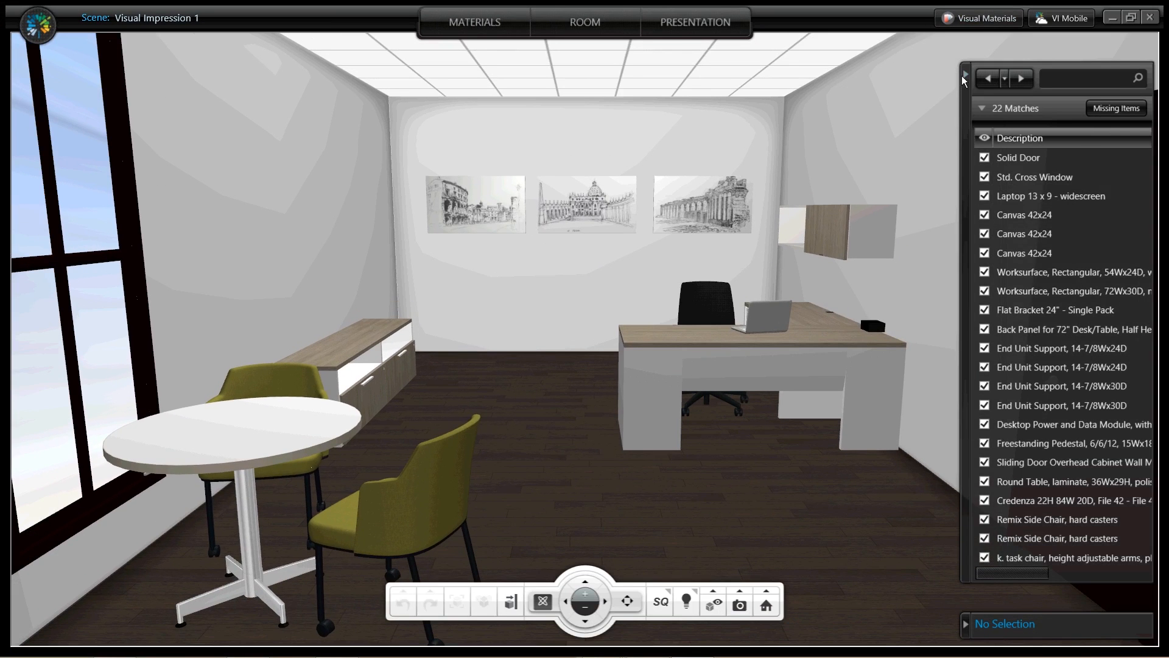
Hide the scene item list, orbit to widen the room view, and render in HQ.
left_click(965, 74)
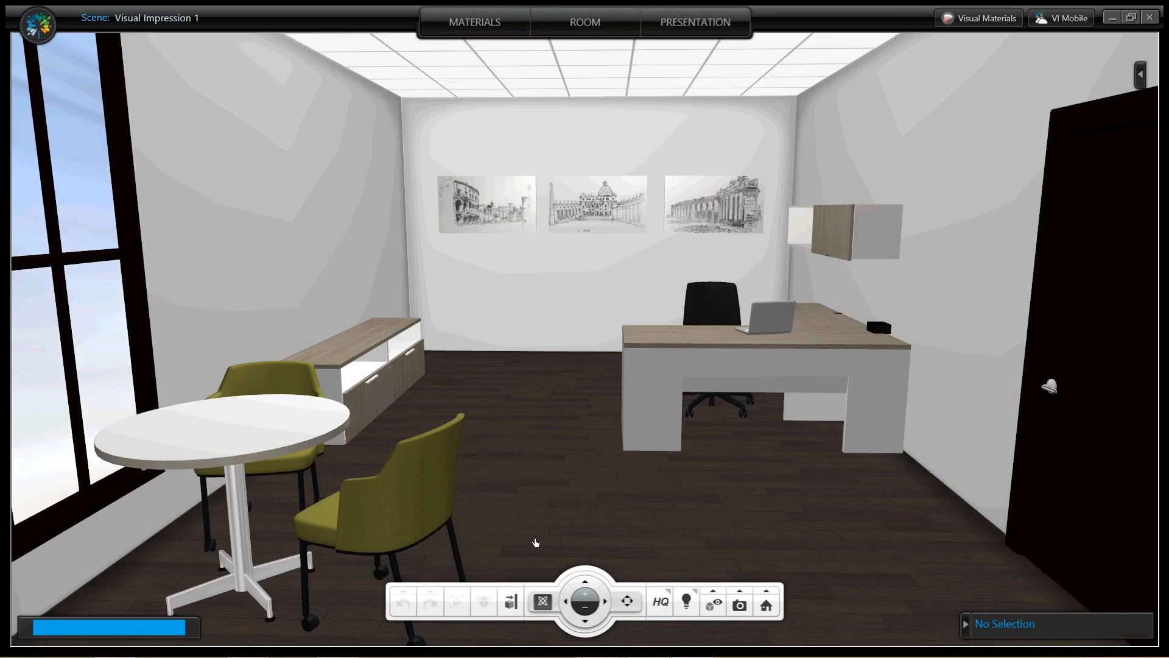
left_click_drag(535, 542, 721, 489)
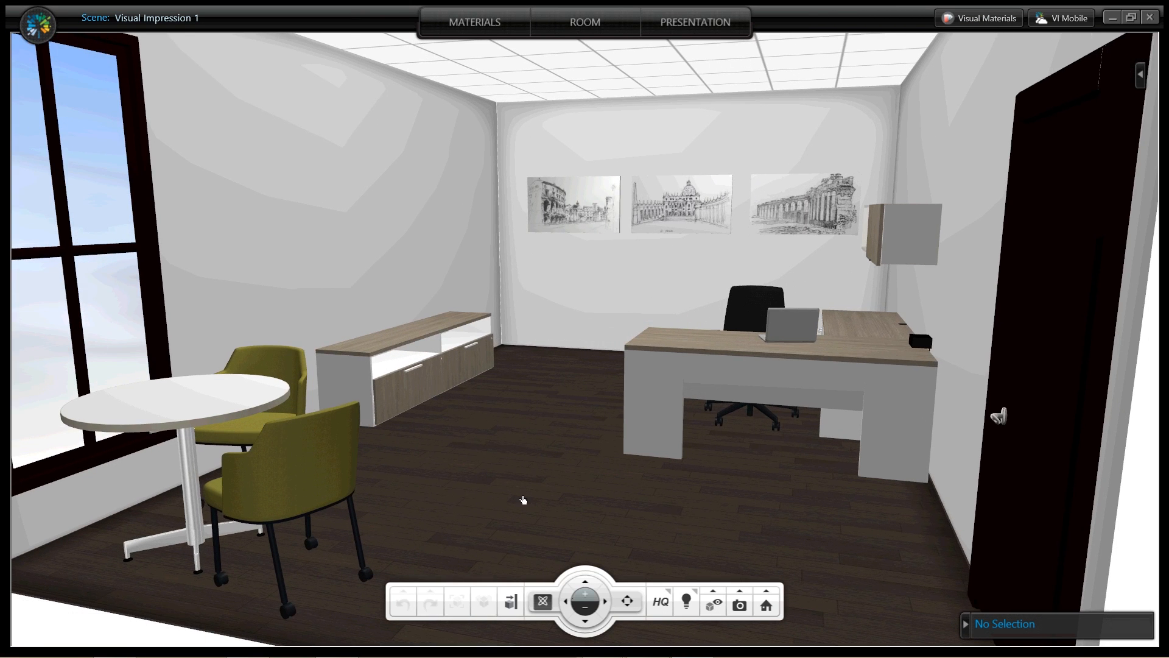
left_click(738, 604)
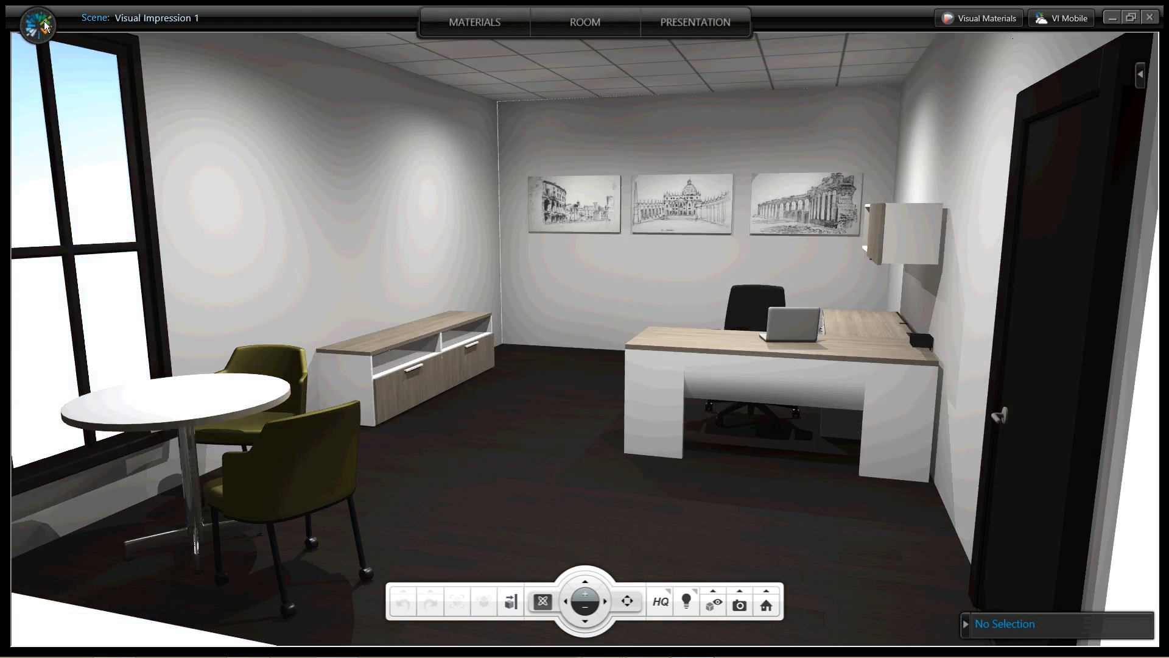
Enable 'Show the system-placed ceiling lights' in the application settings.
left_click(36, 24)
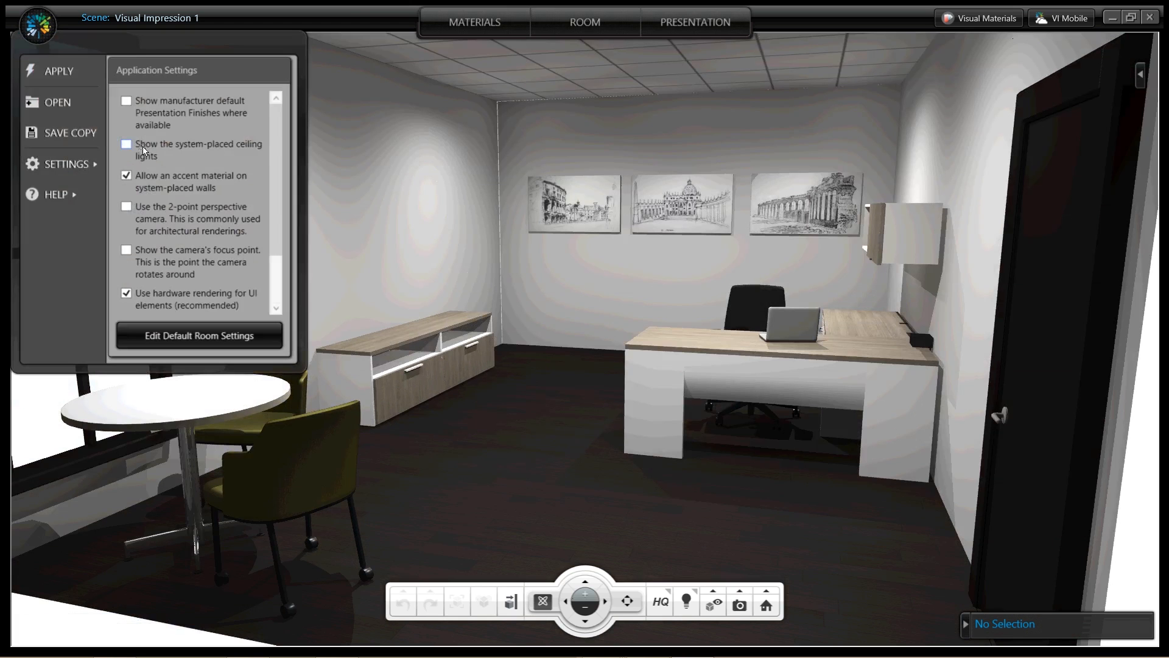
left_click(126, 144)
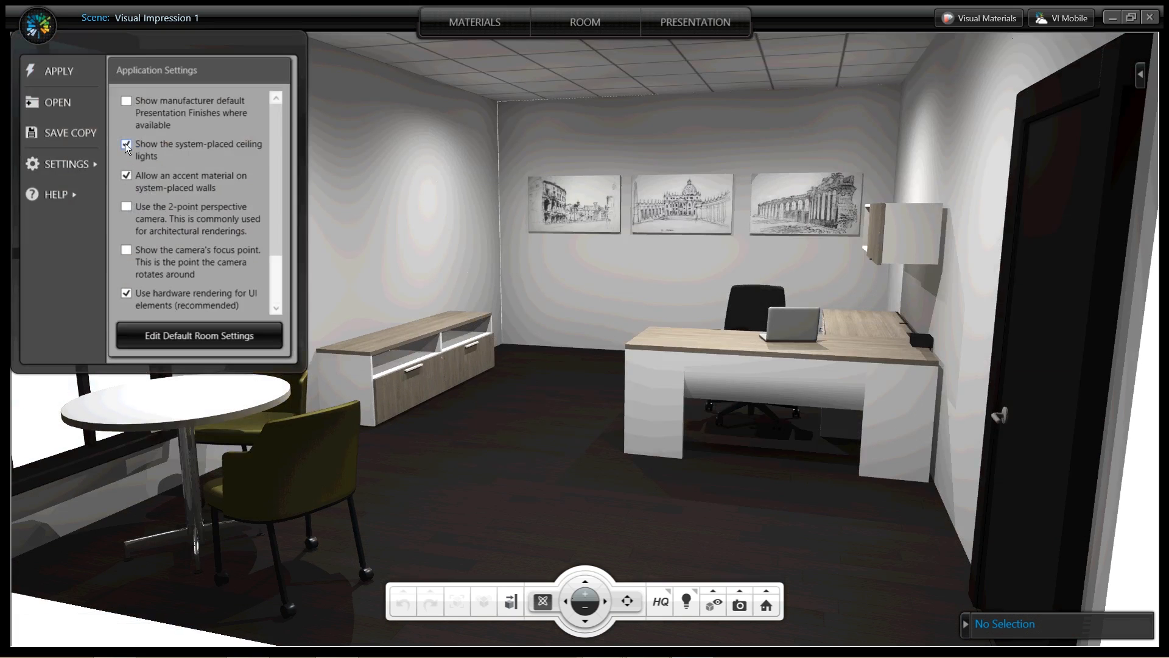
left_click(126, 146)
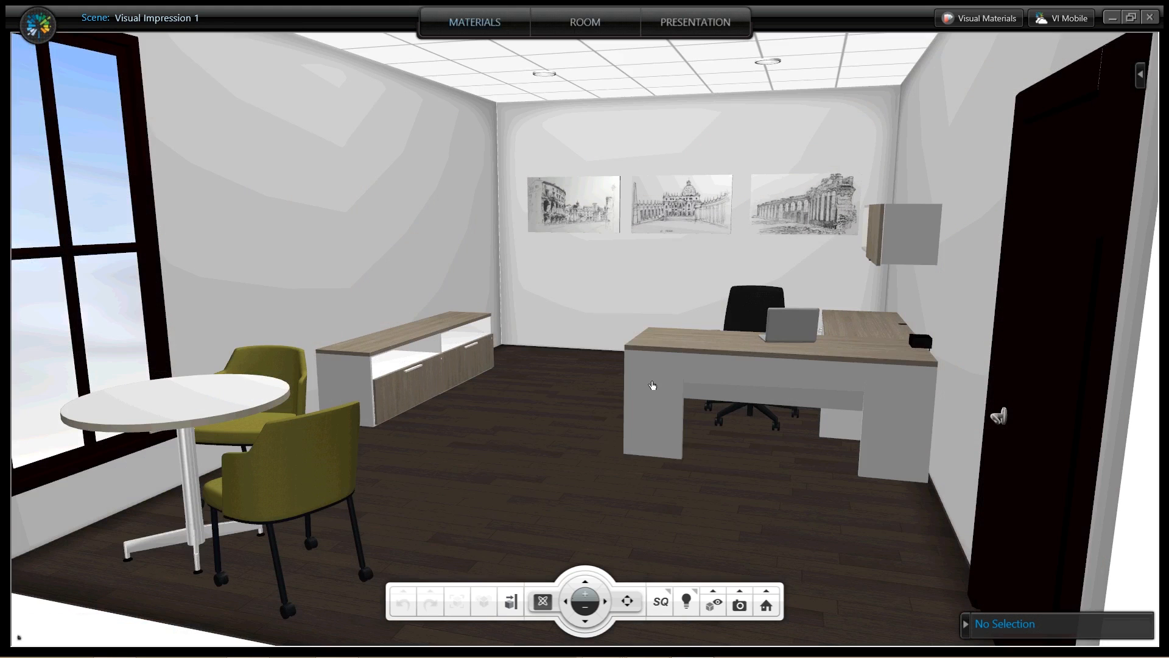
View the room in Top 2D, keep its width at 13' 8", and return to 3D View.
left_click(585, 22)
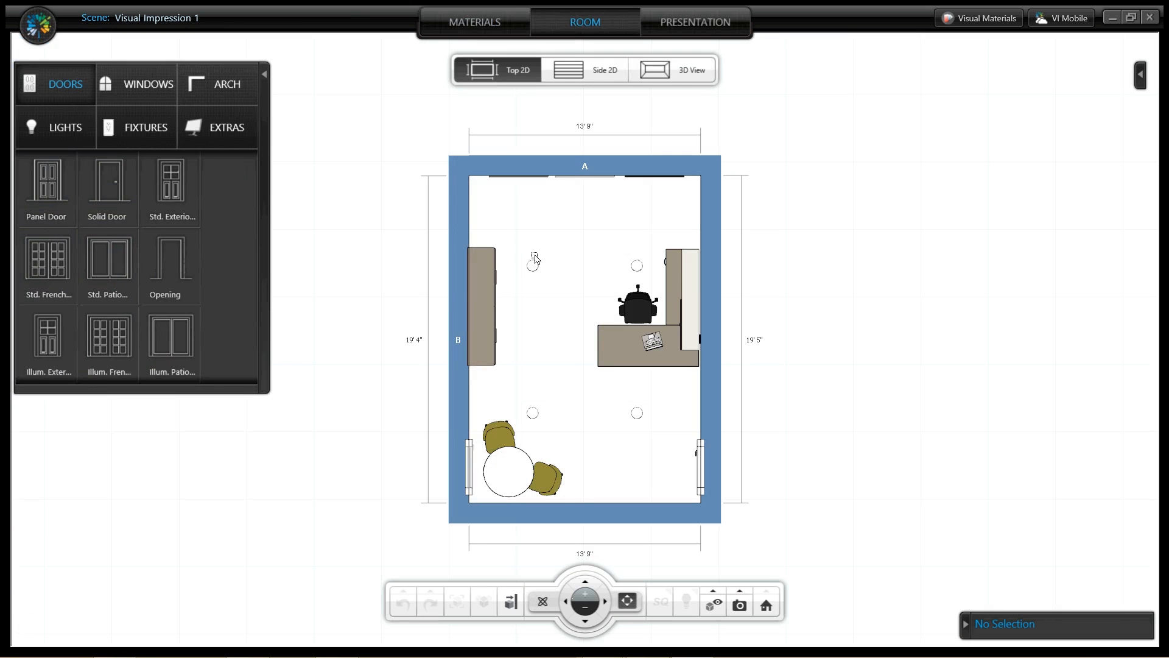
mouse_move(710, 216)
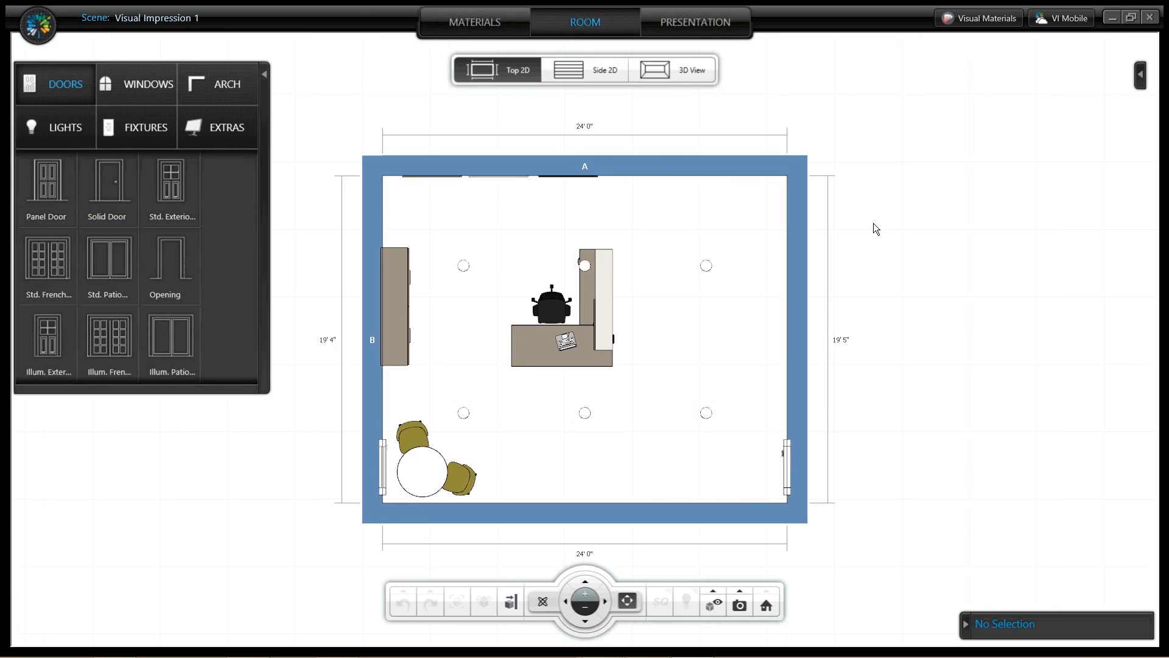
mouse_move(813, 231)
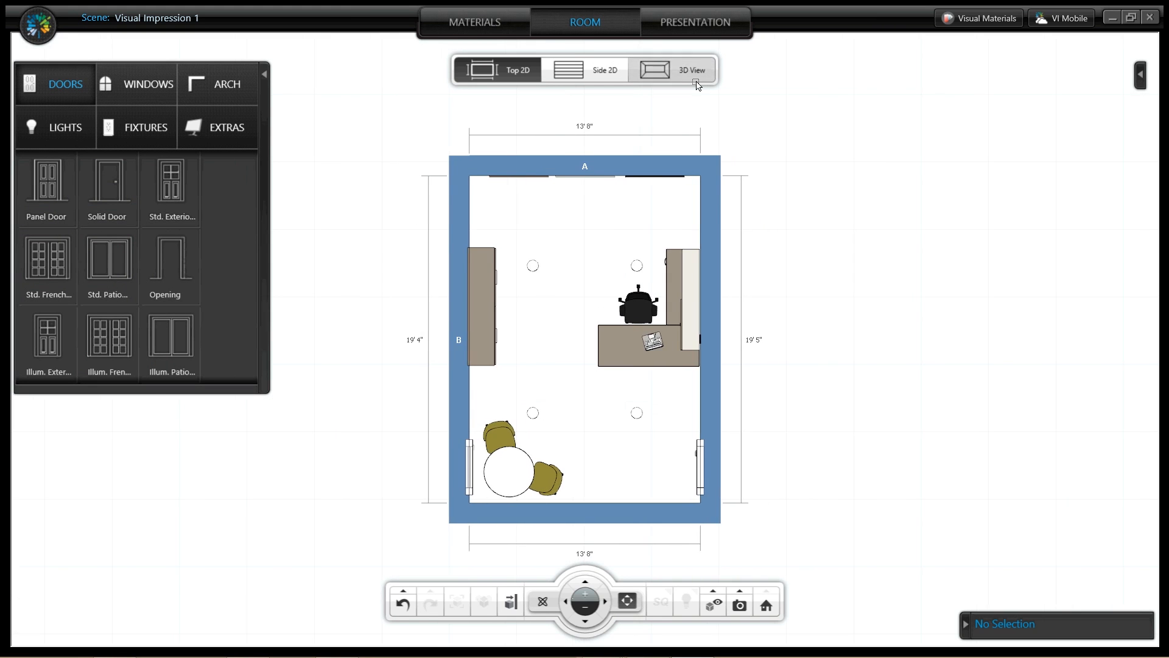
left_click(681, 70)
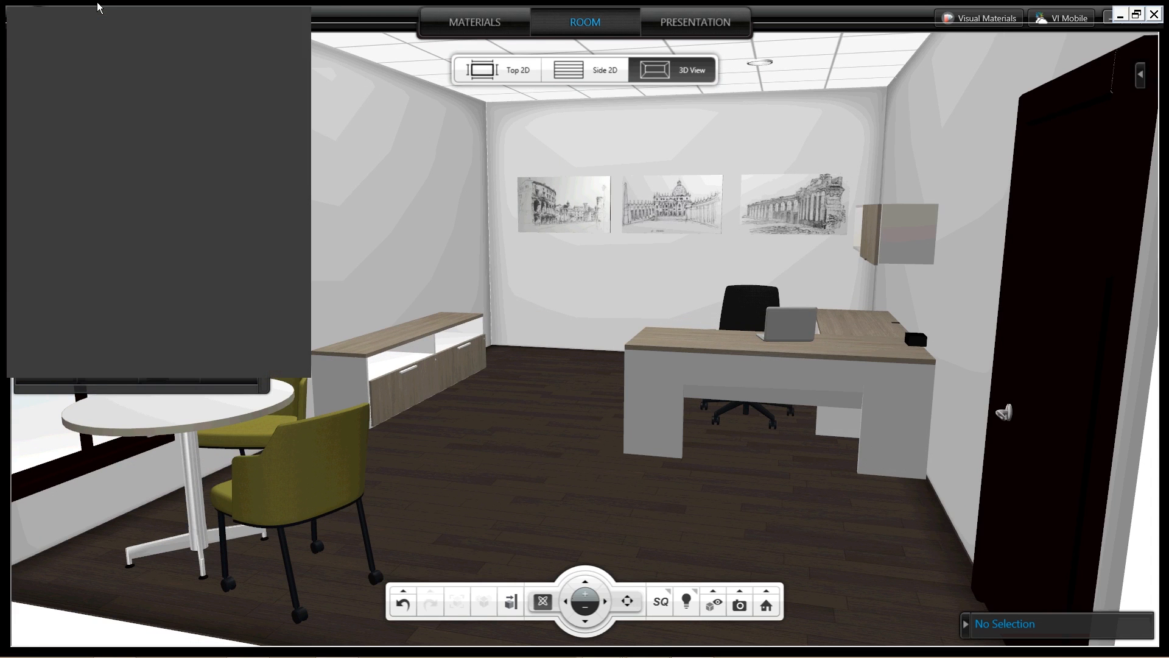
Check the application settings, hide the Doors catalog, and start the HQ render.
left_click(62, 166)
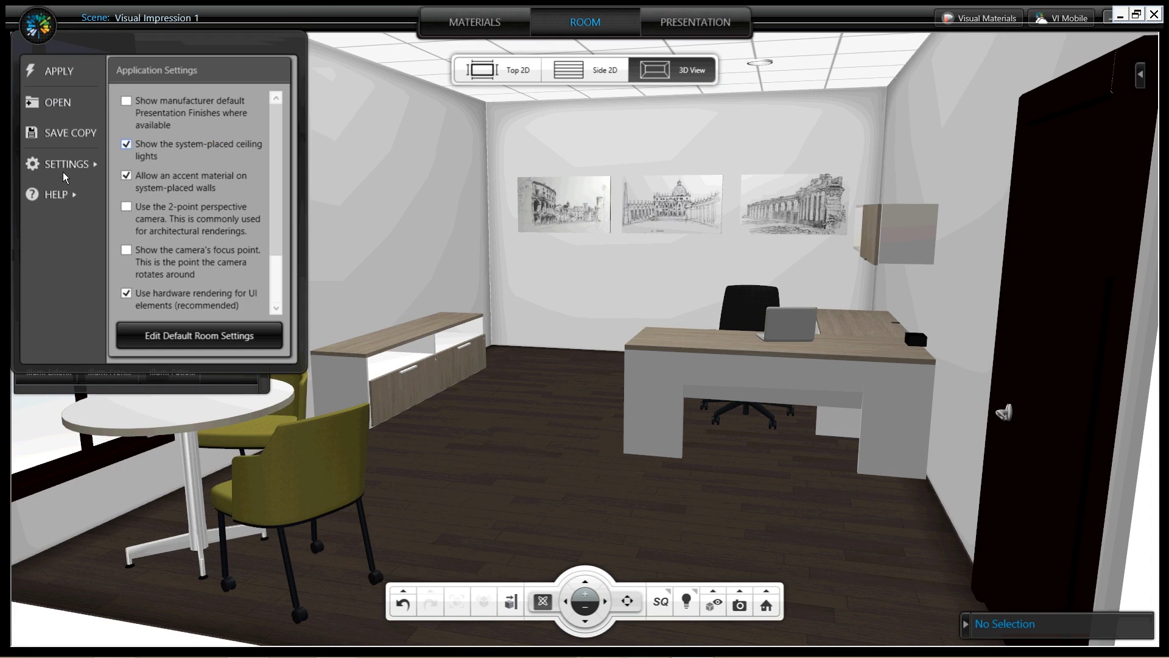
mouse_move(164, 150)
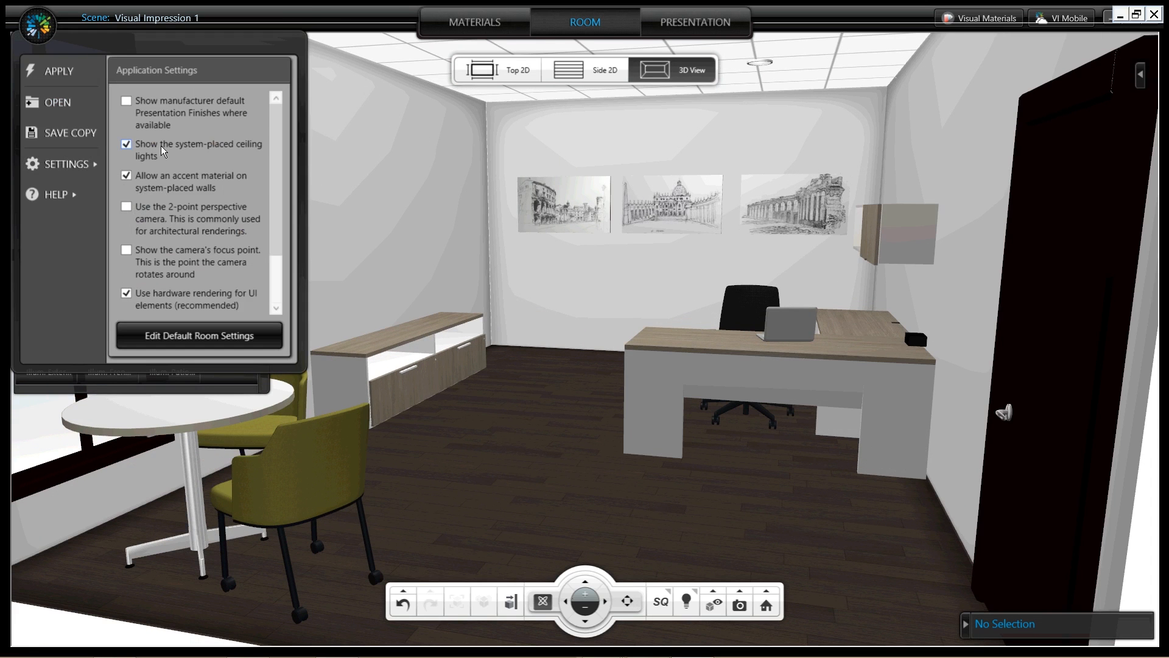
left_click(126, 147)
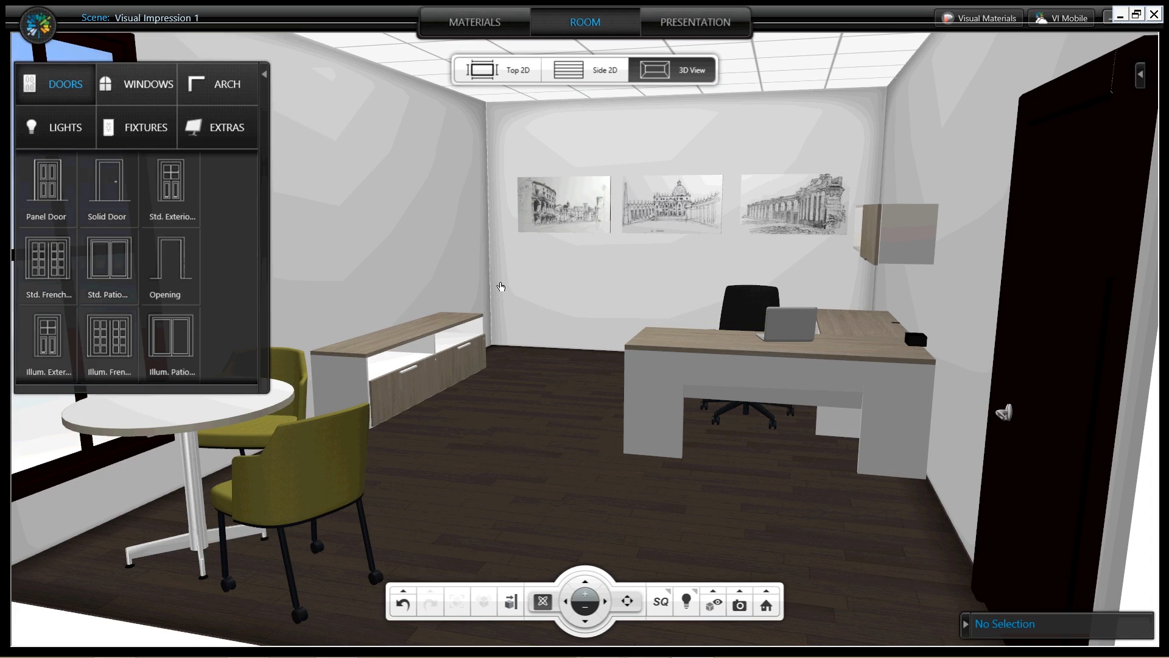
left_click(659, 601)
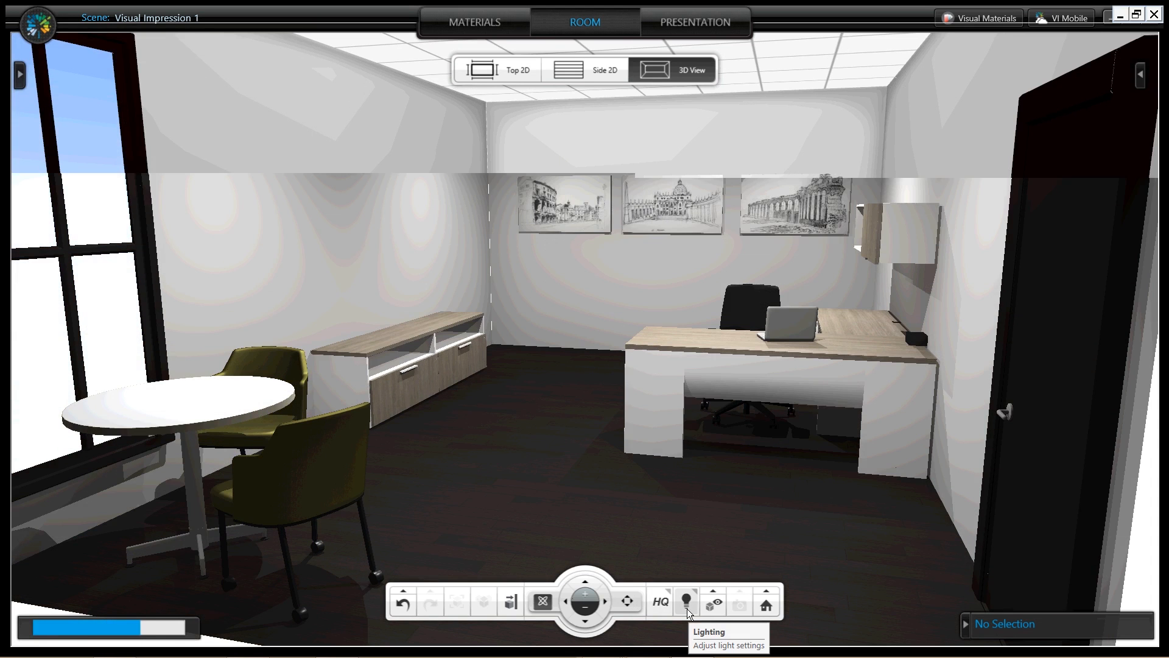
Raise the HQ Light Intensity from 33% to about 80%.
left_click(685, 602)
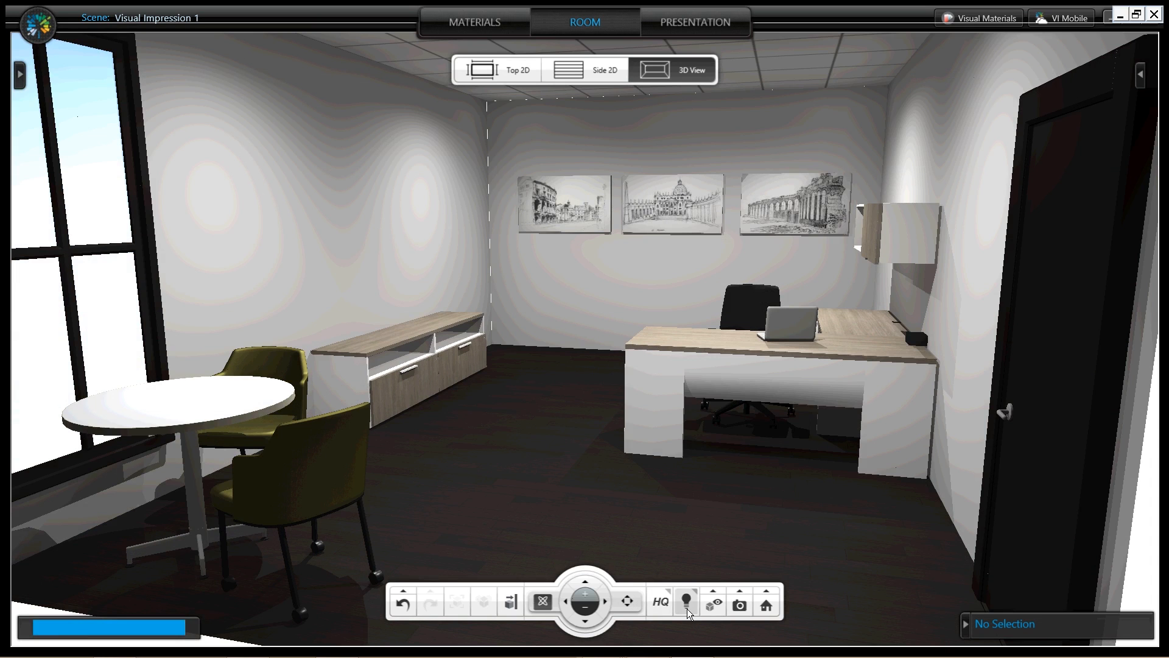
left_click(685, 601)
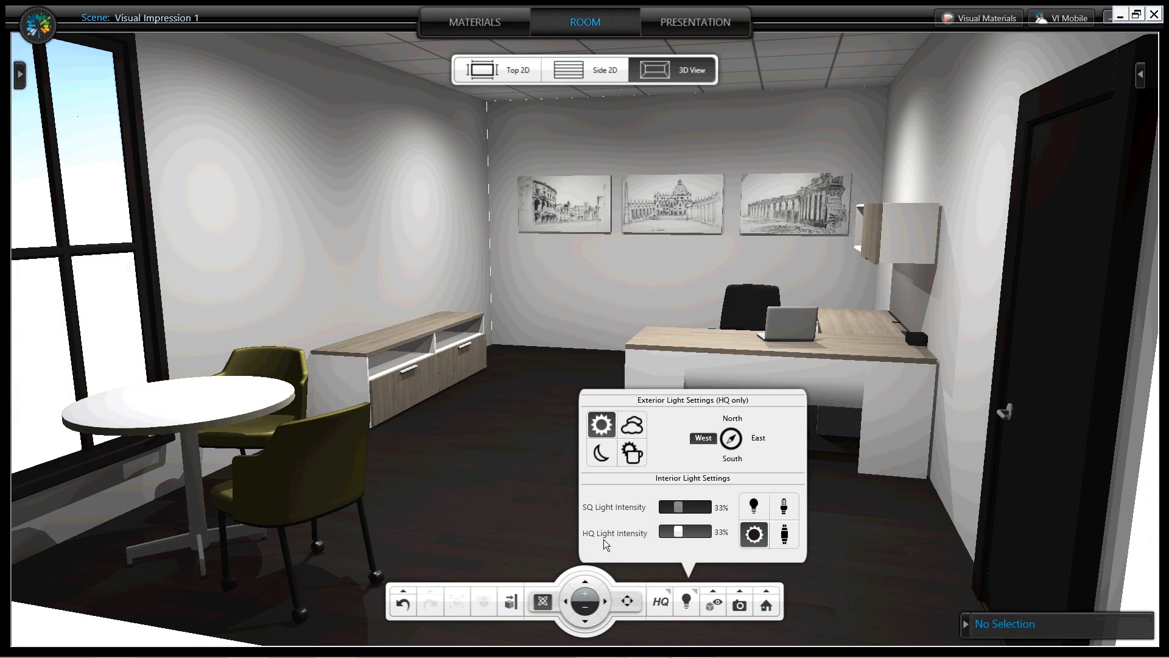
mouse_move(670, 532)
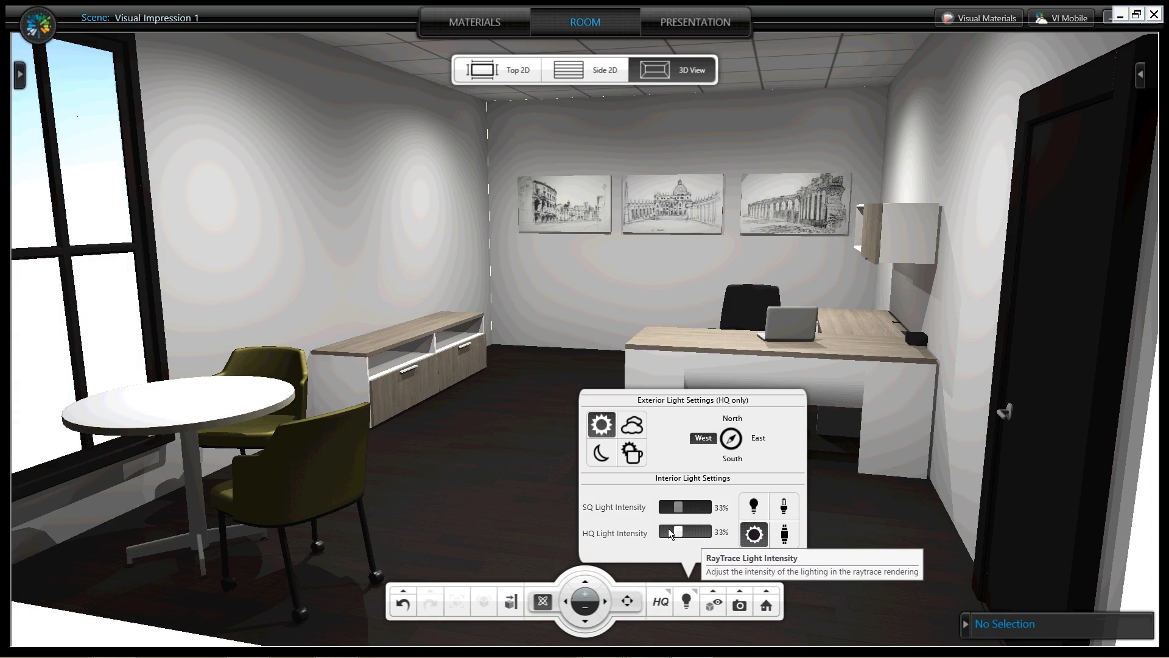
left_click_drag(668, 531, 703, 531)
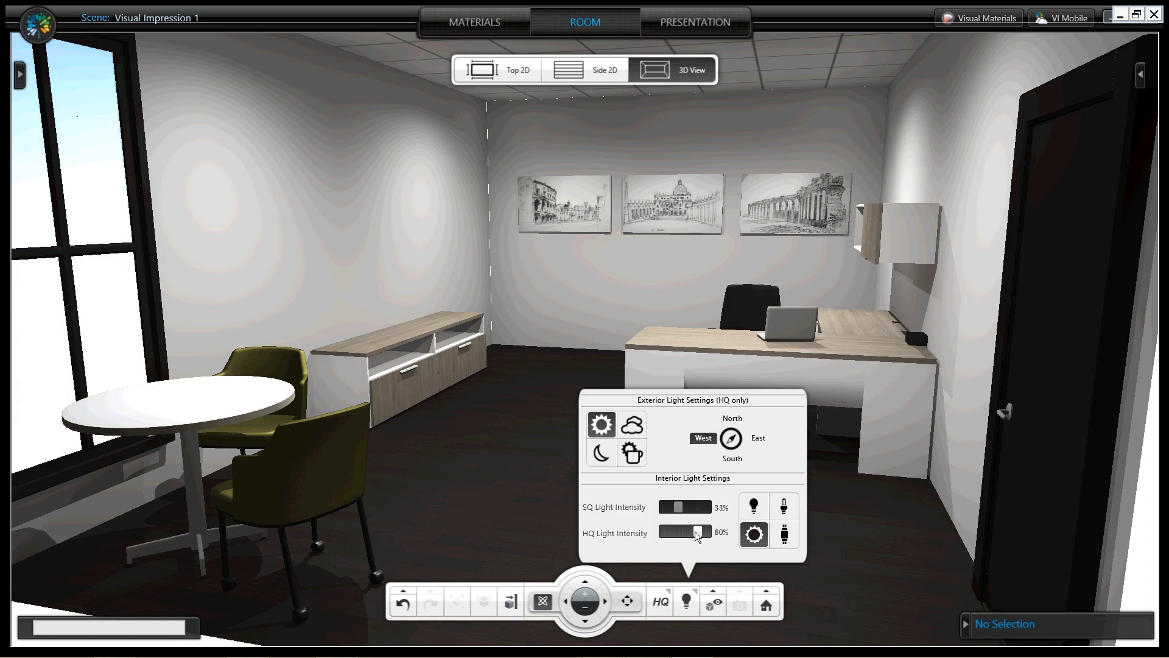
left_click_drag(701, 531, 687, 532)
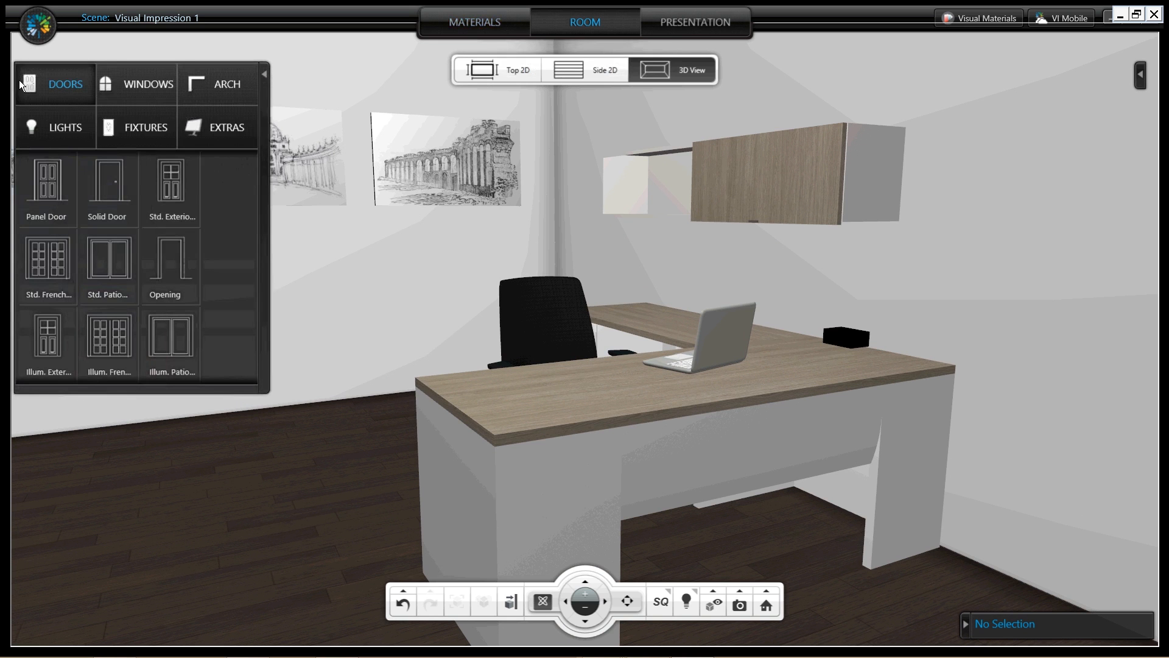
Show the LIGHTS catalog and its Wall Lights category.
left_click(65, 127)
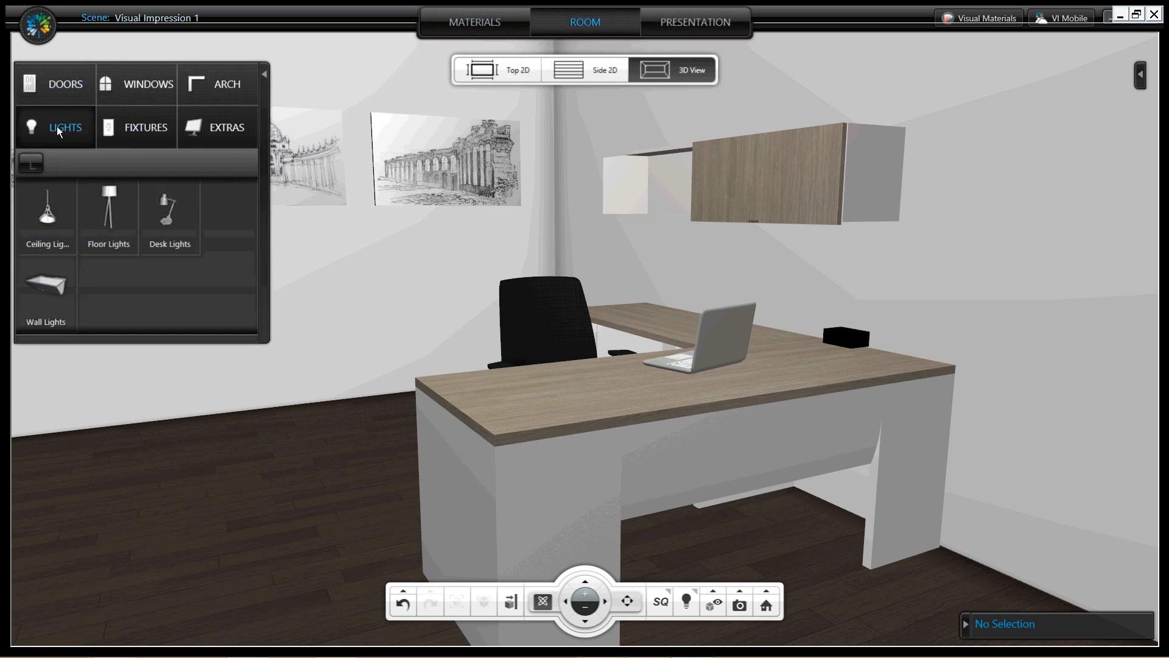
mouse_move(61, 136)
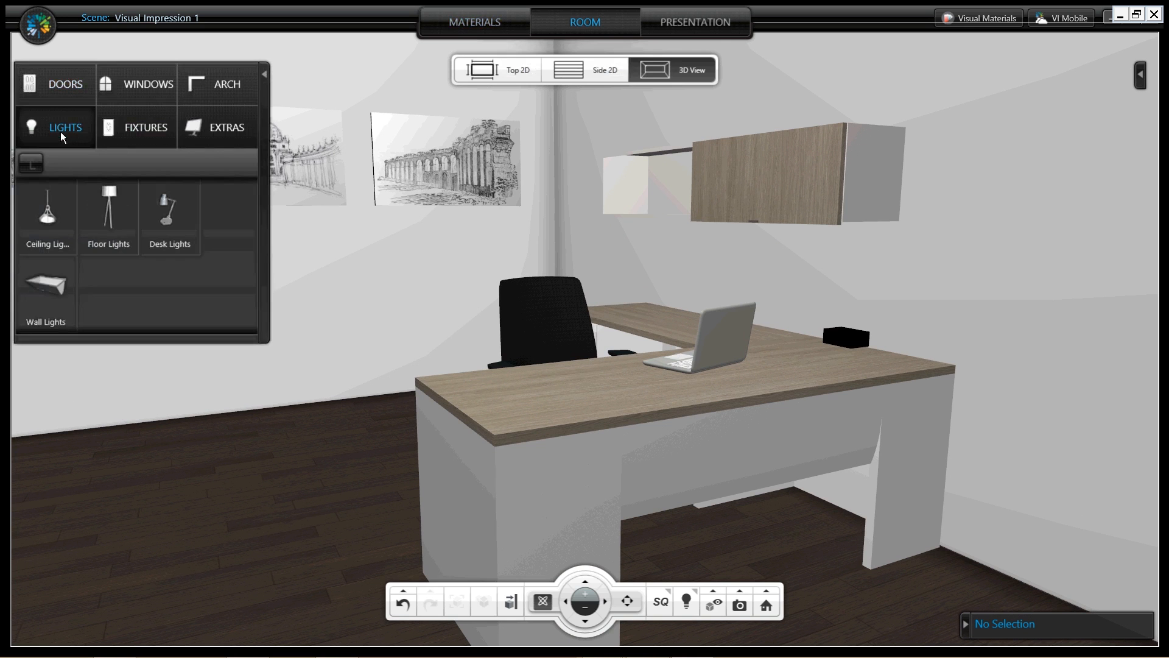
mouse_move(159, 298)
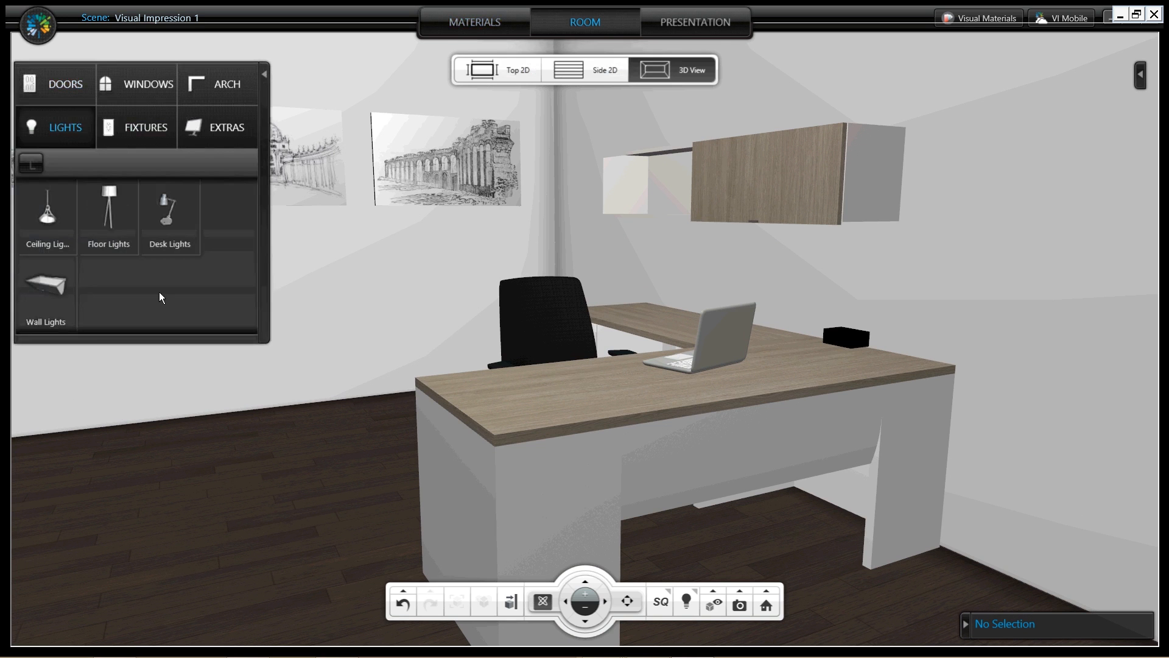
mouse_move(180, 316)
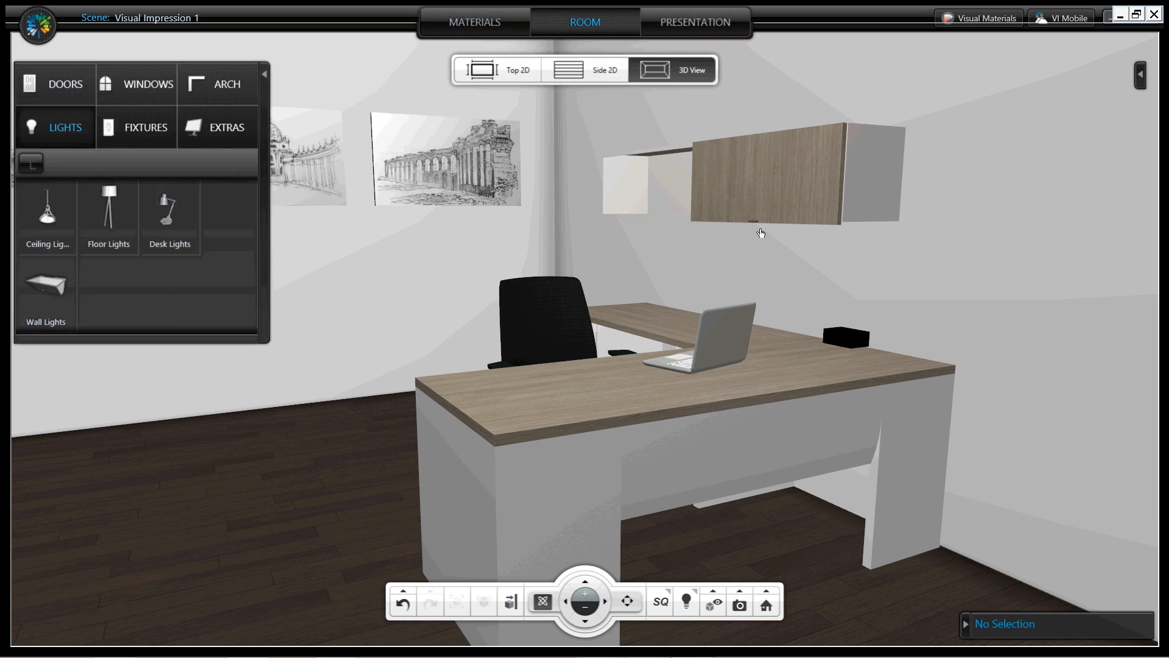
mouse_move(743, 216)
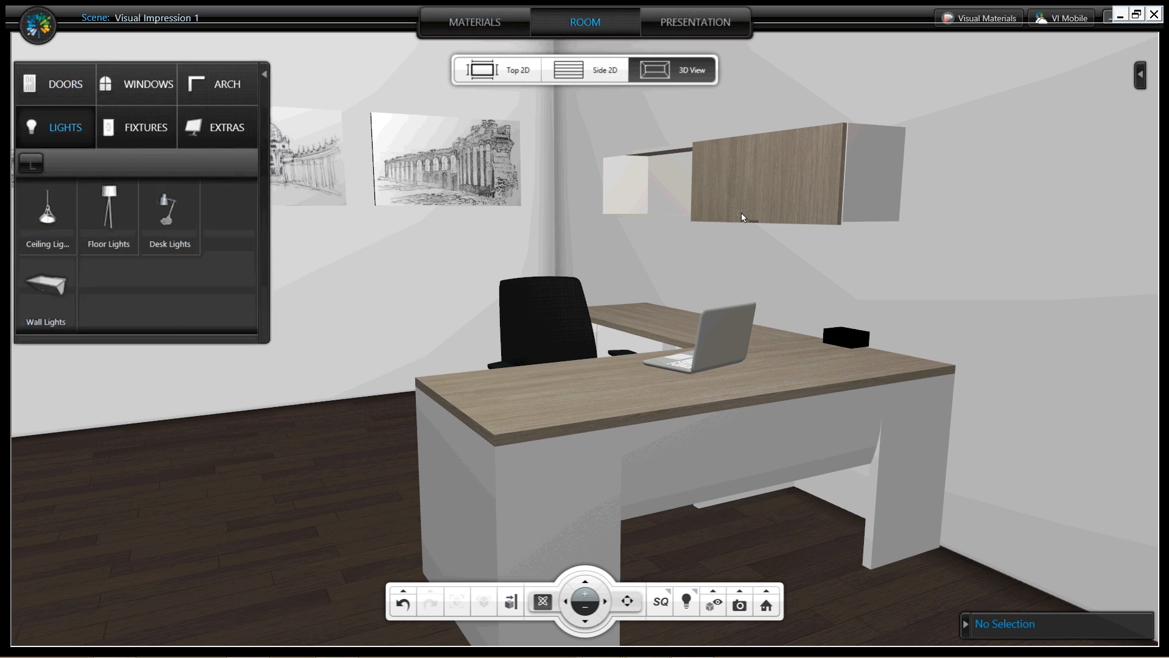
left_click(45, 289)
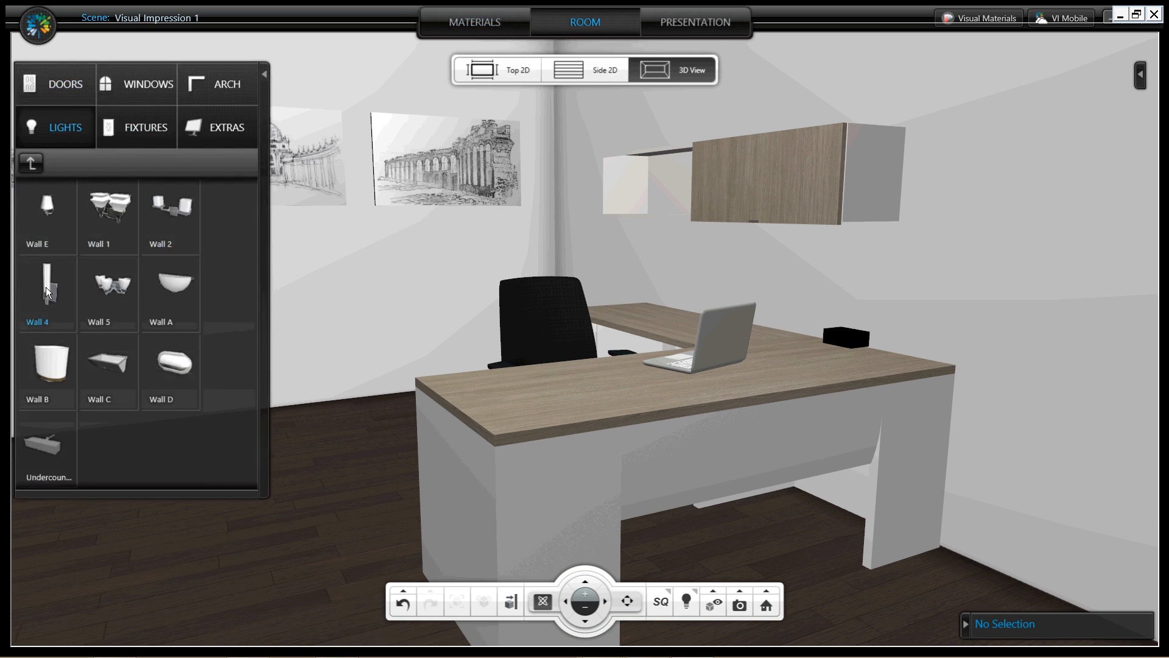
mouse_move(47, 451)
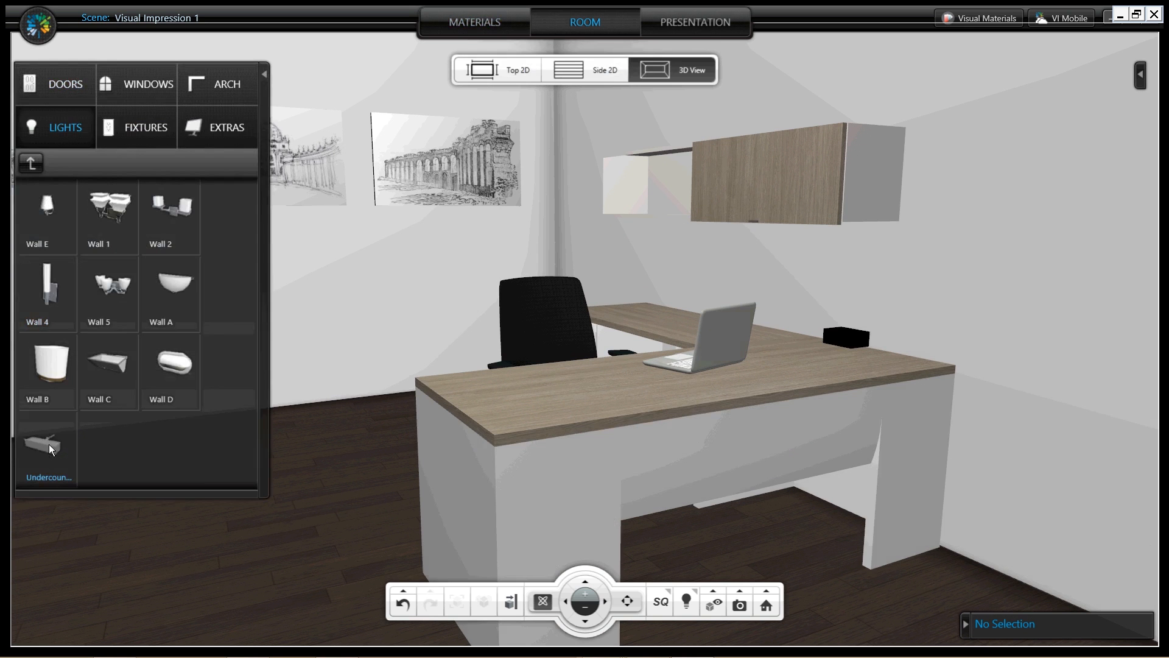
Place the Undercounter light beneath the wall cabinet above the desk using Top 2D.
left_click(507, 69)
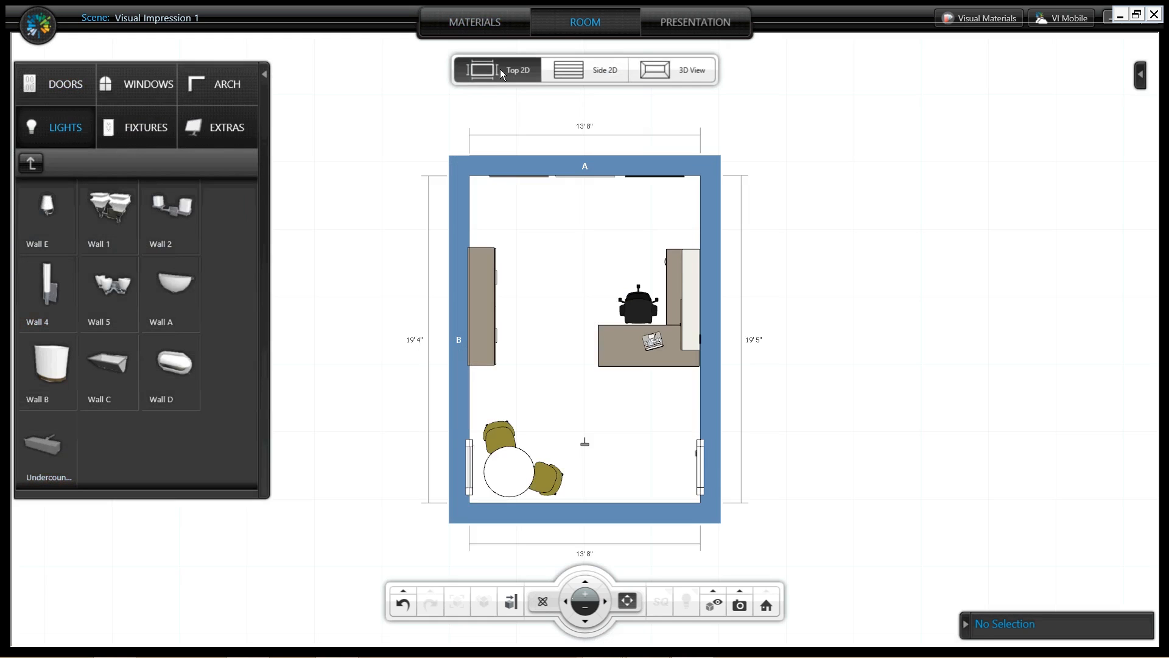
mouse_move(586, 451)
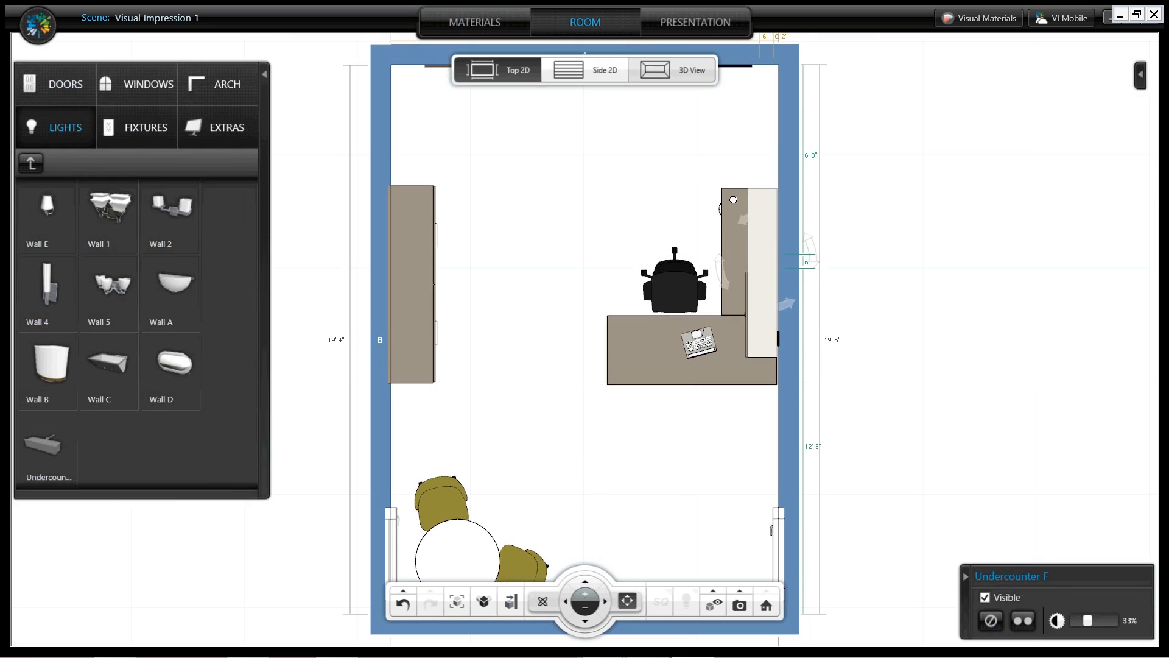
left_click(671, 70)
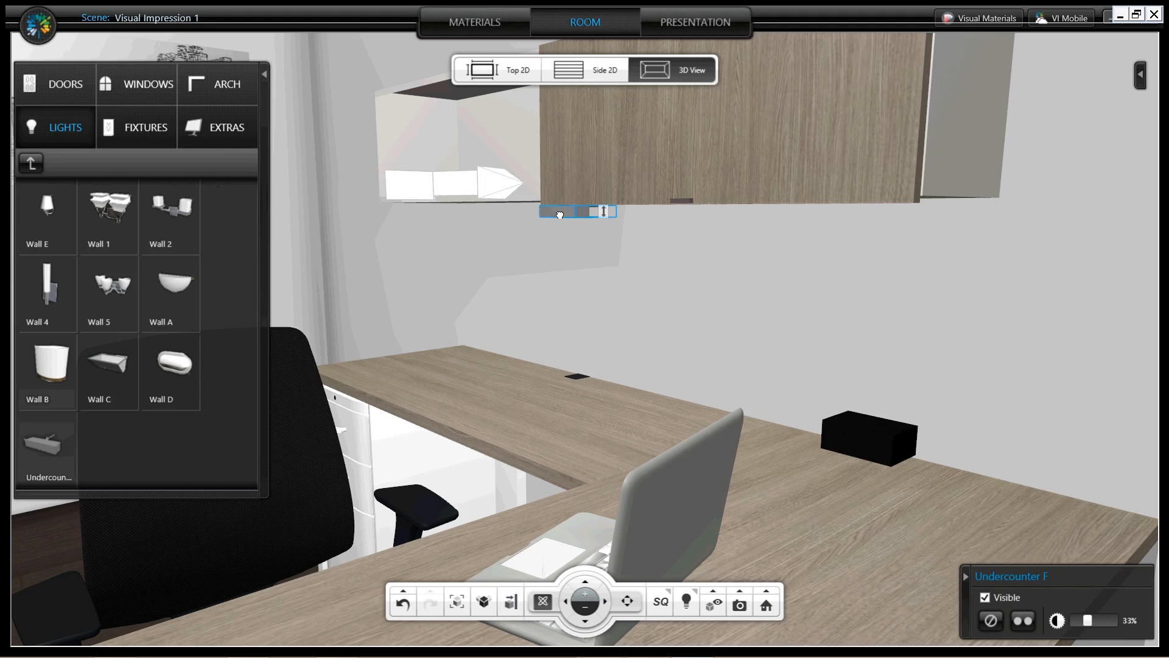
mouse_move(542, 212)
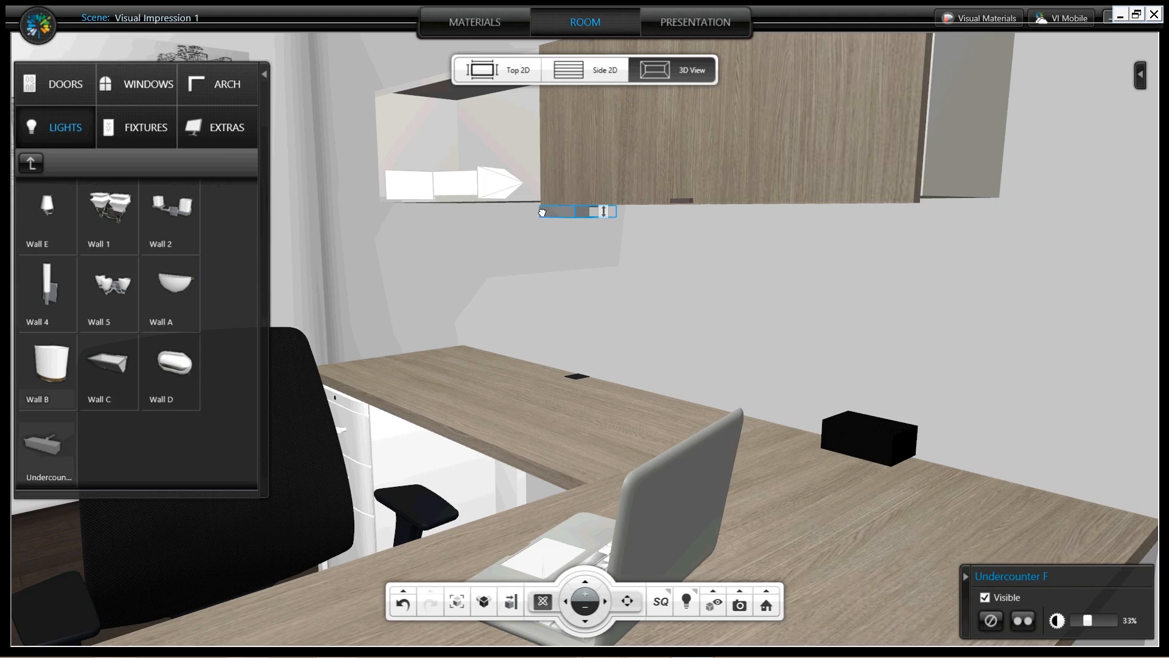
mouse_move(890, 538)
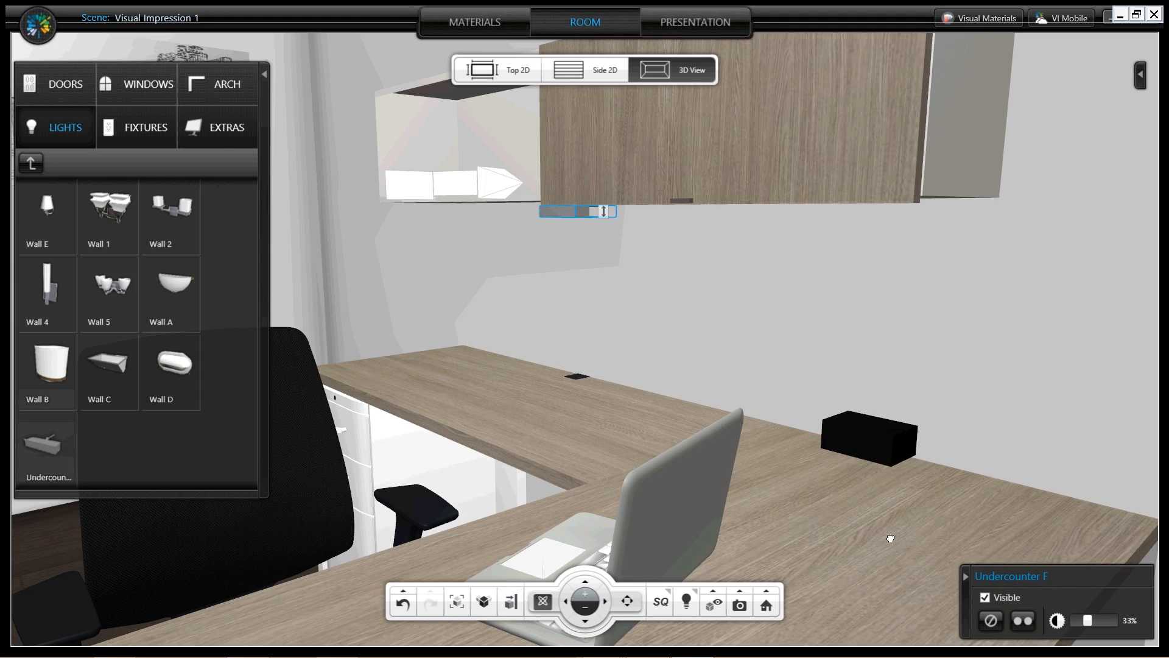
Hide the Undercounter F fixture and dim its light to about 16%.
left_click(986, 597)
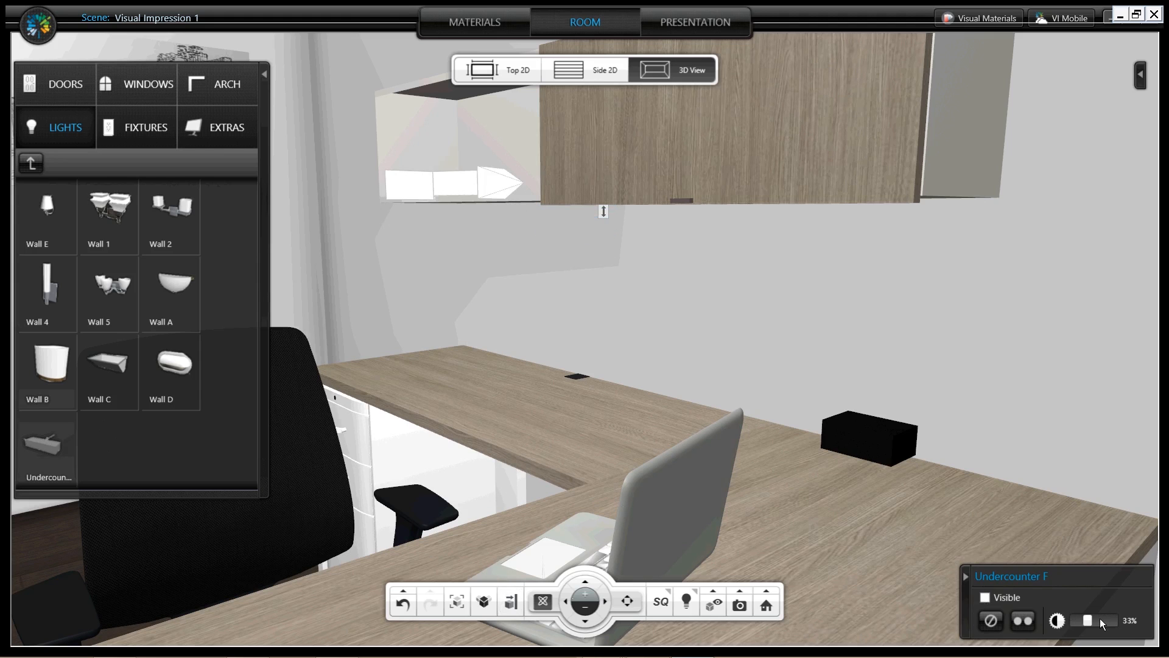
left_click_drag(1100, 620, 1079, 620)
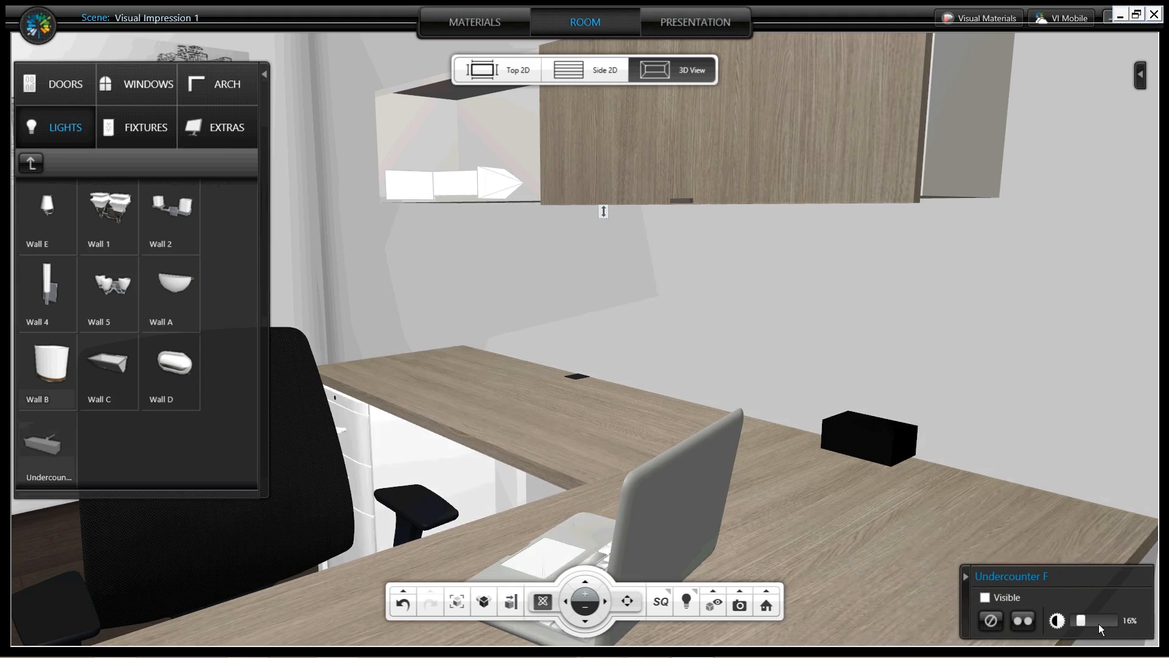
left_click_drag(1079, 620, 1093, 620)
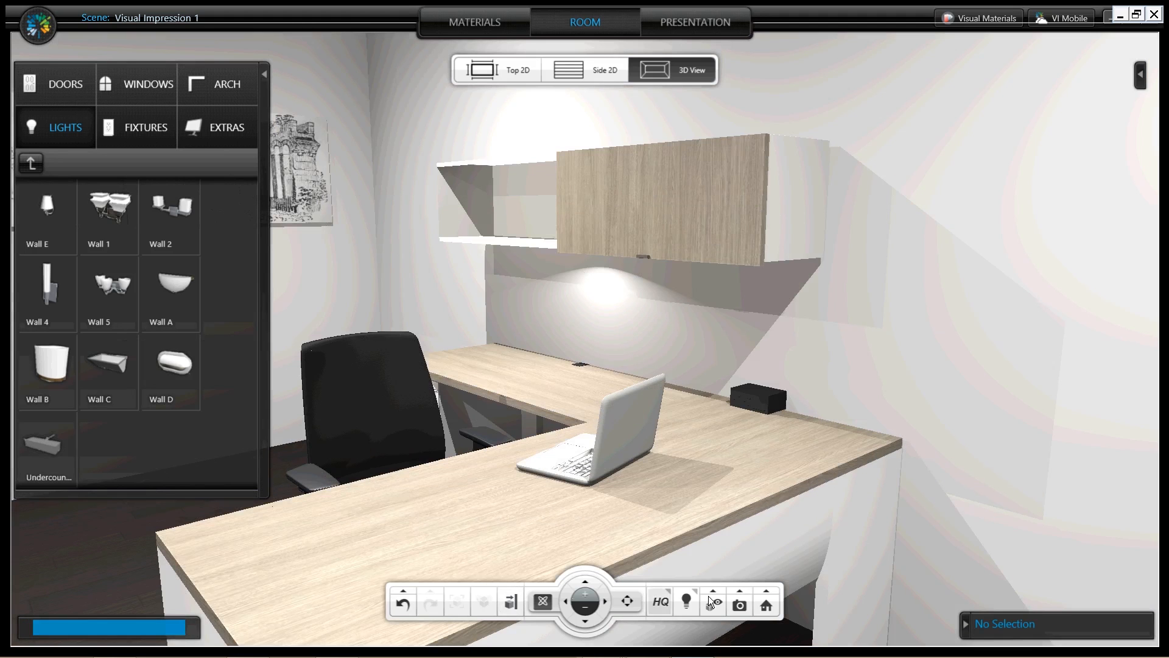
Switch the render quality from HQ back to standard quality (SQ).
left_click(658, 602)
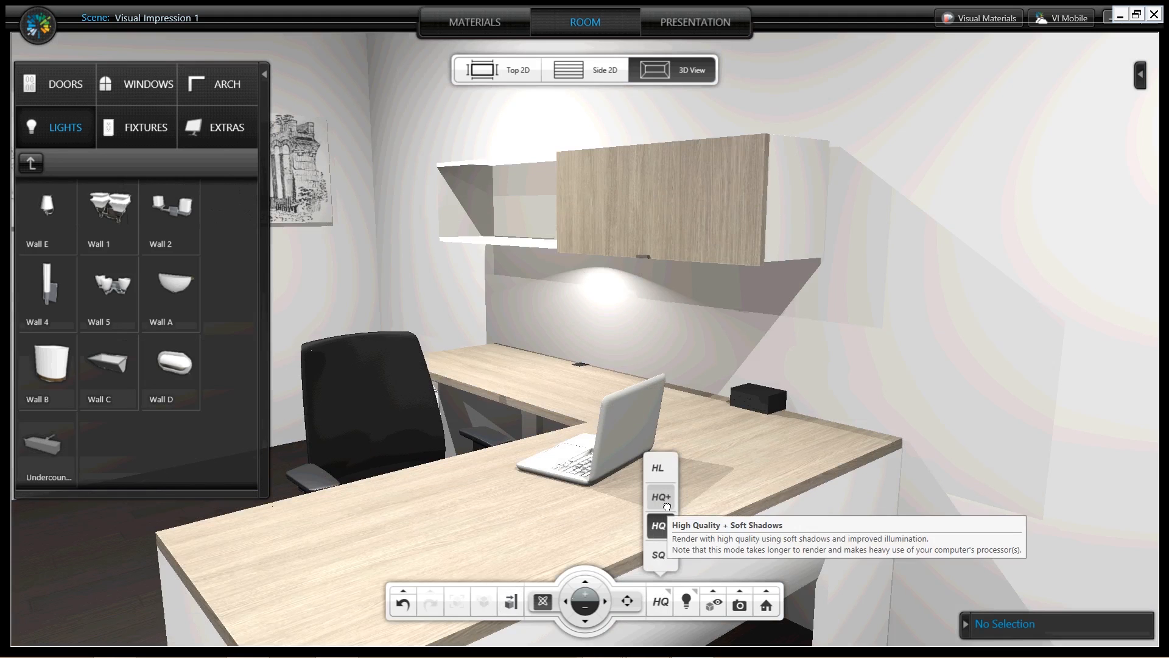
mouse_move(894, 411)
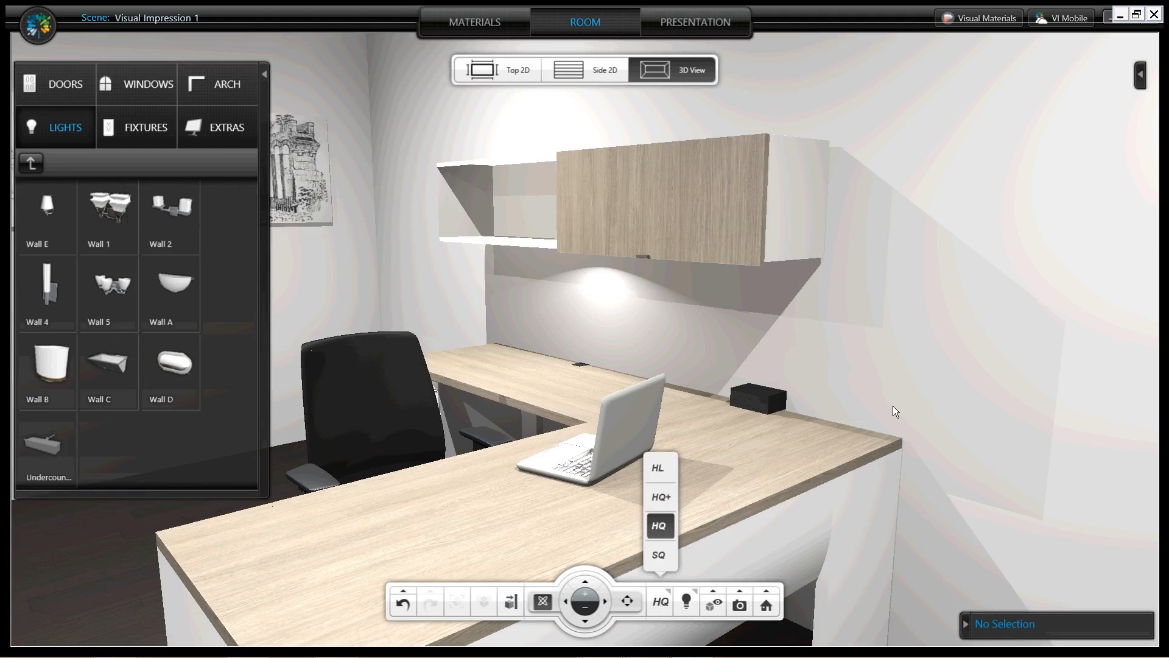
mouse_move(659, 555)
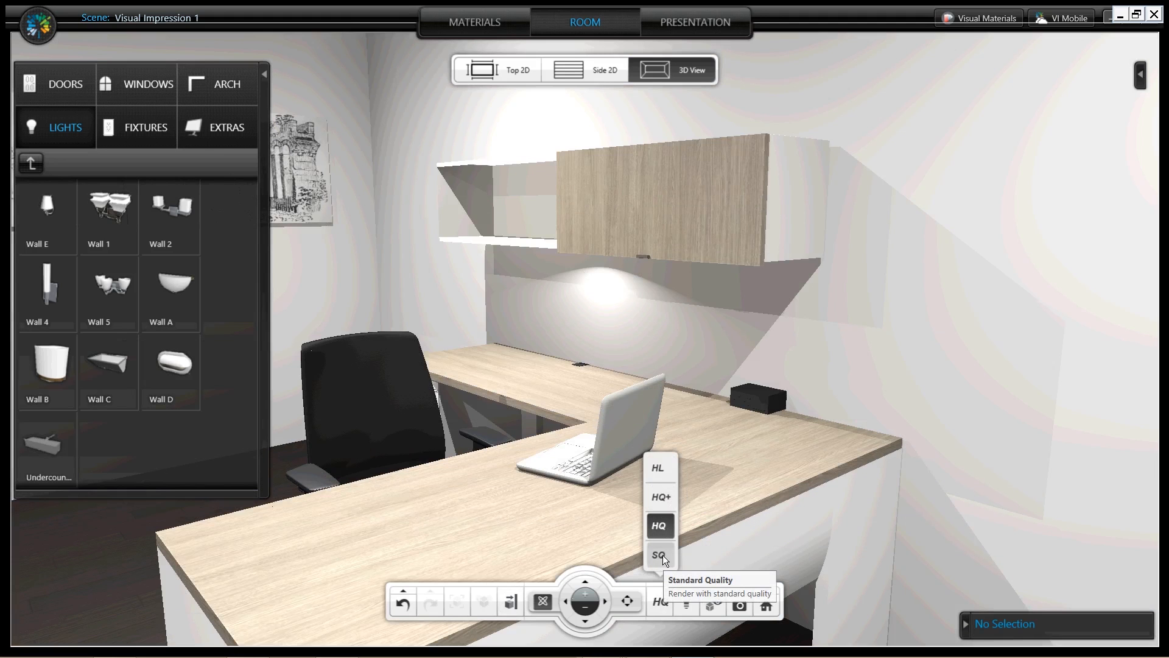
mouse_move(662, 562)
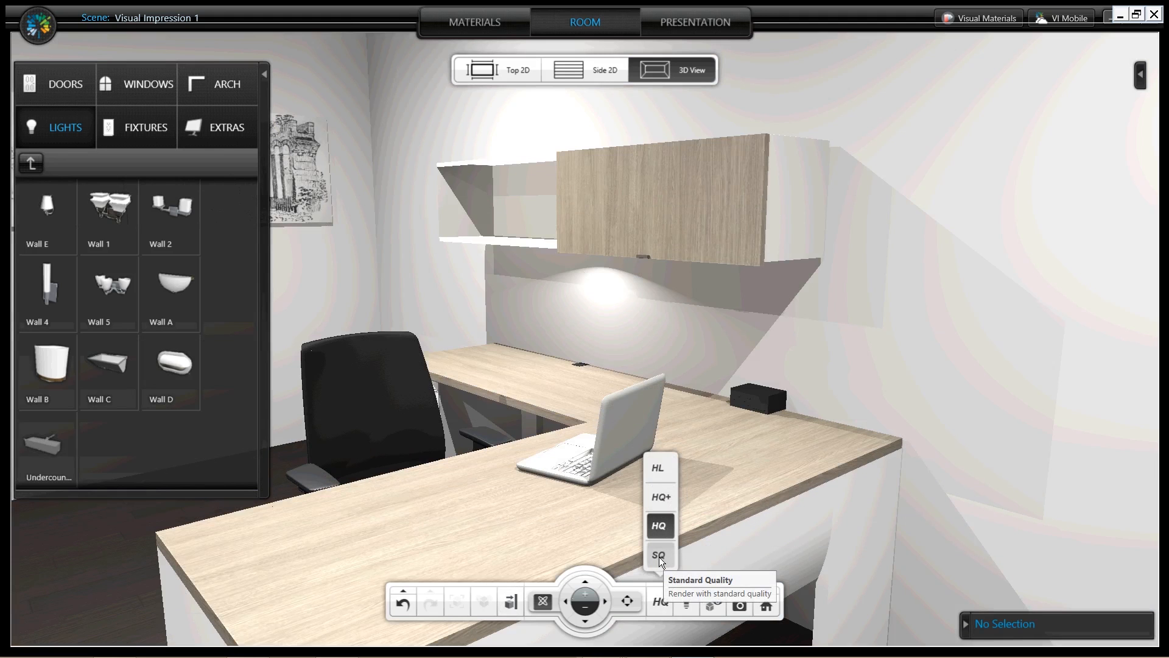
left_click(37, 26)
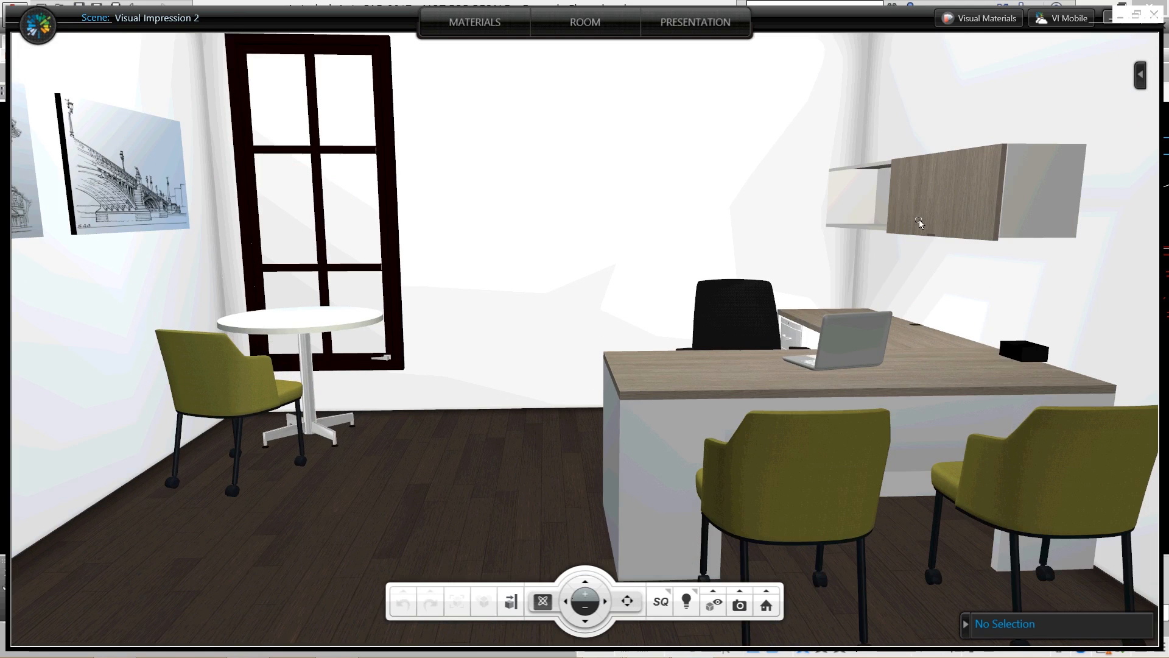
mouse_move(918, 224)
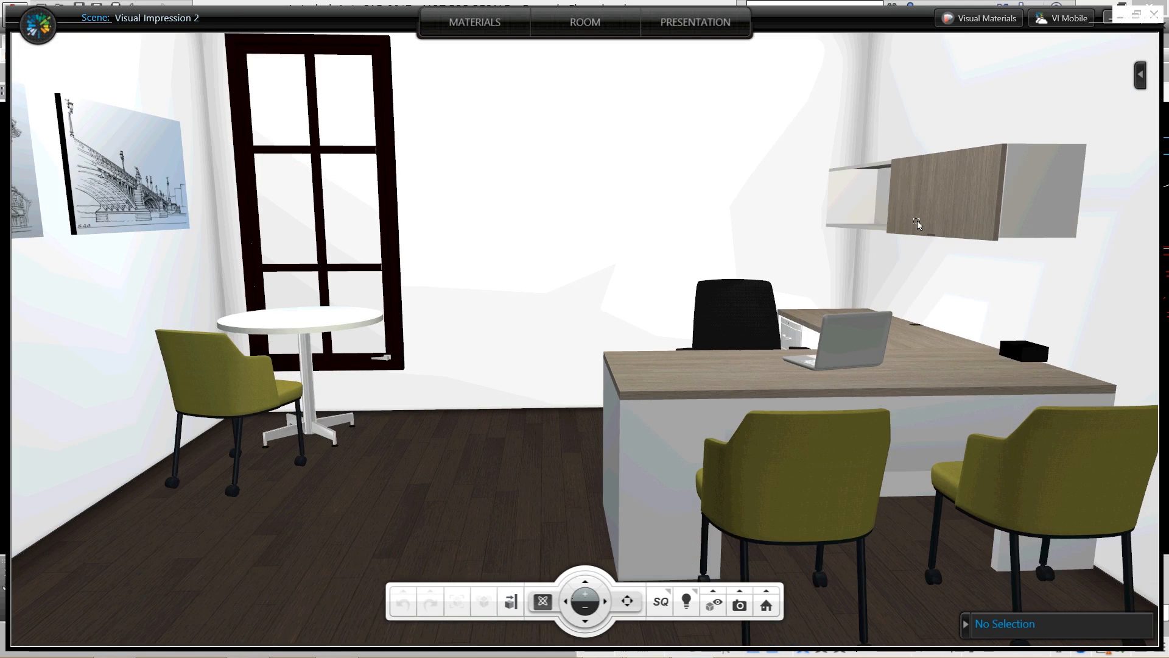
mouse_move(589, 469)
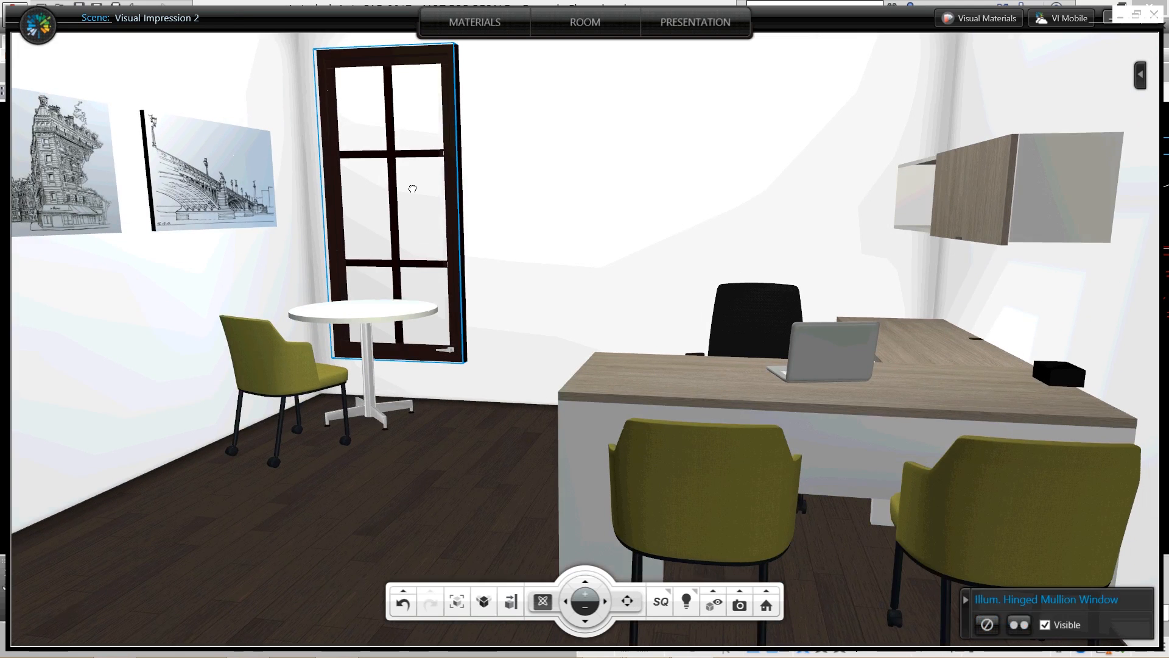
mouse_move(987, 613)
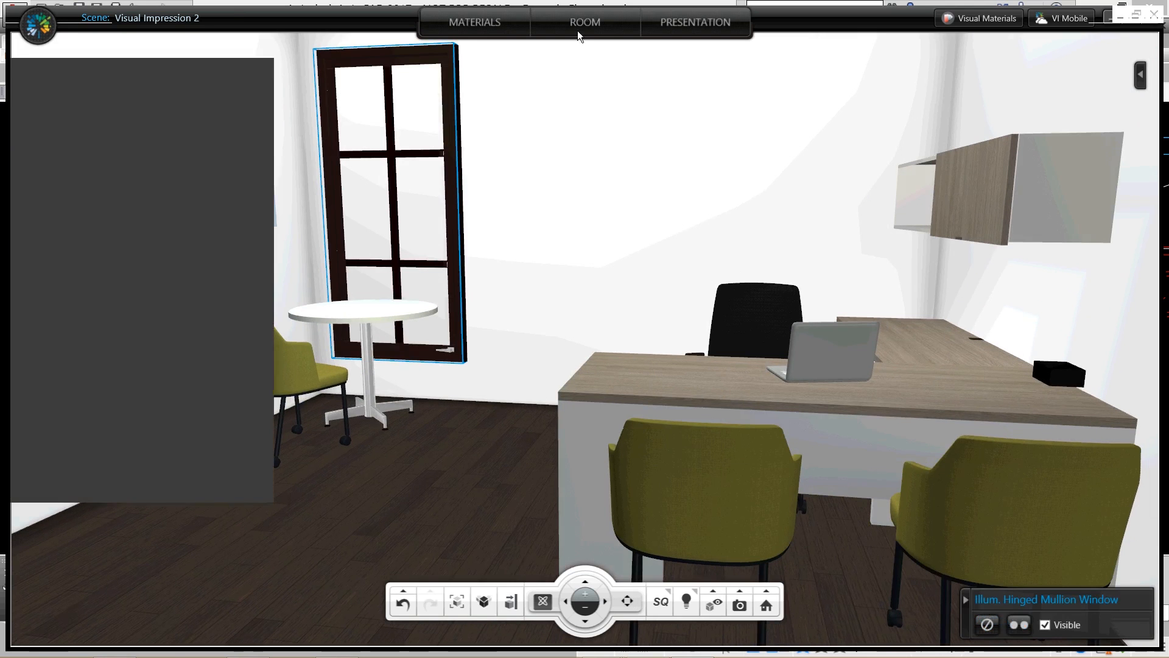
left_click(584, 22)
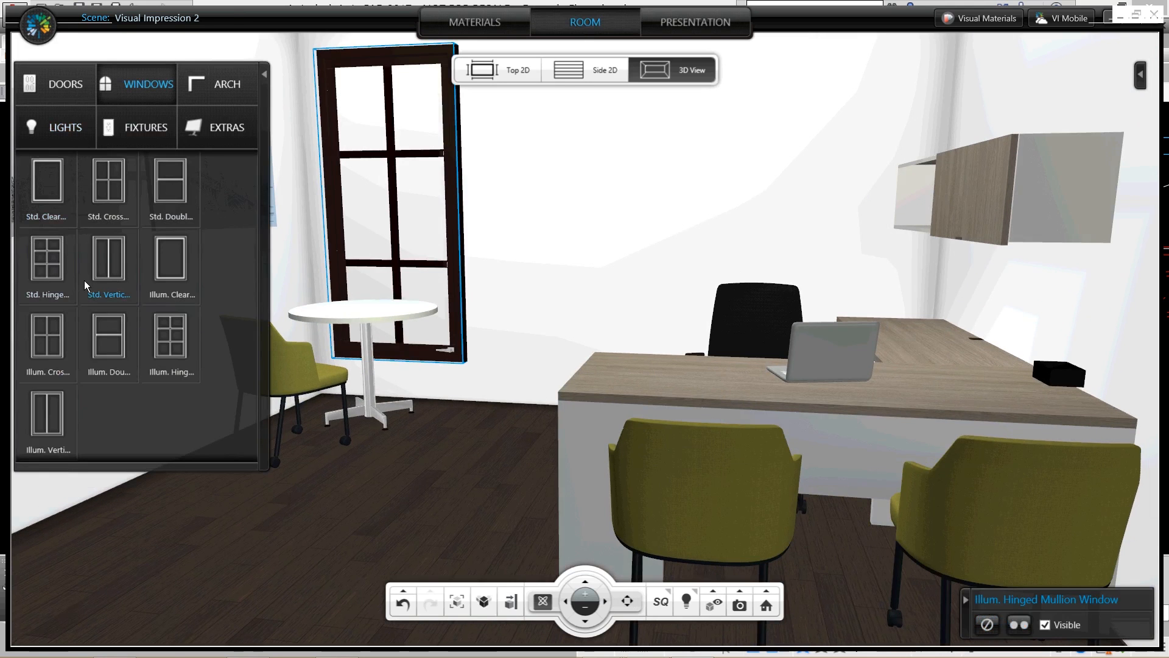
mouse_move(126, 287)
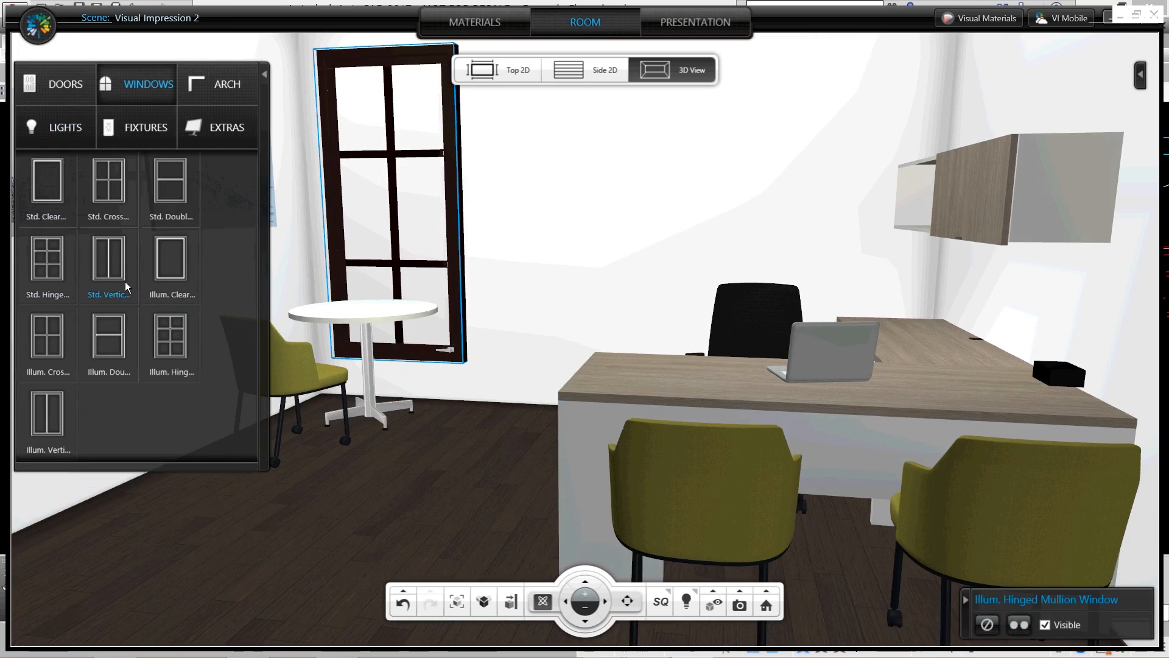
mouse_move(133, 283)
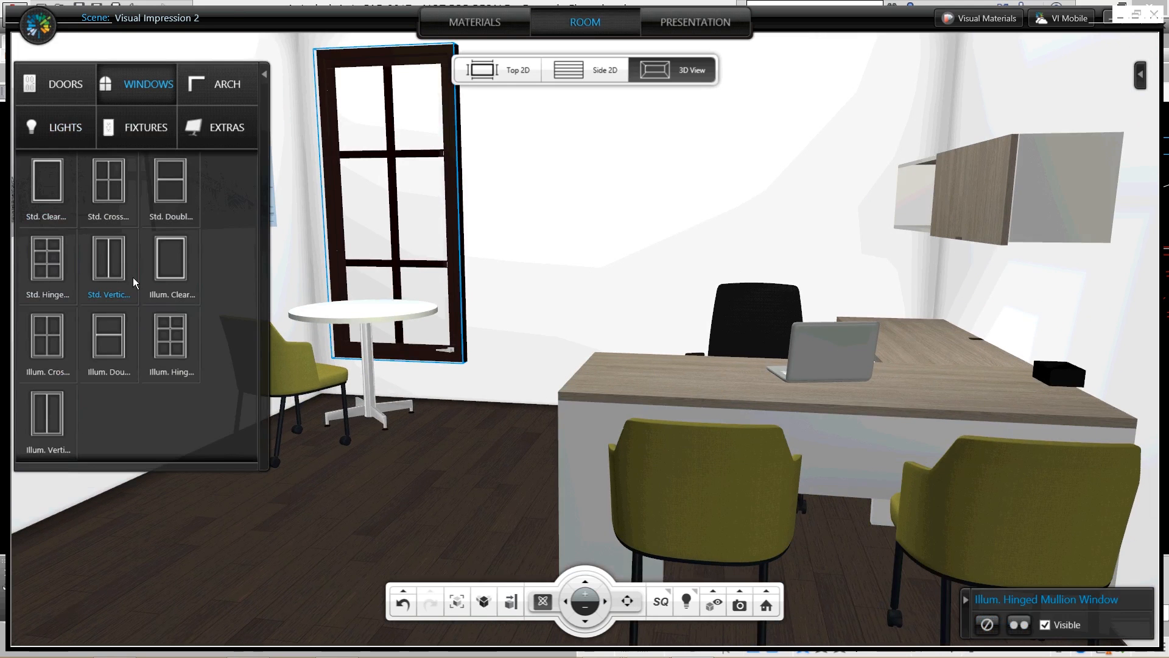
mouse_move(171, 364)
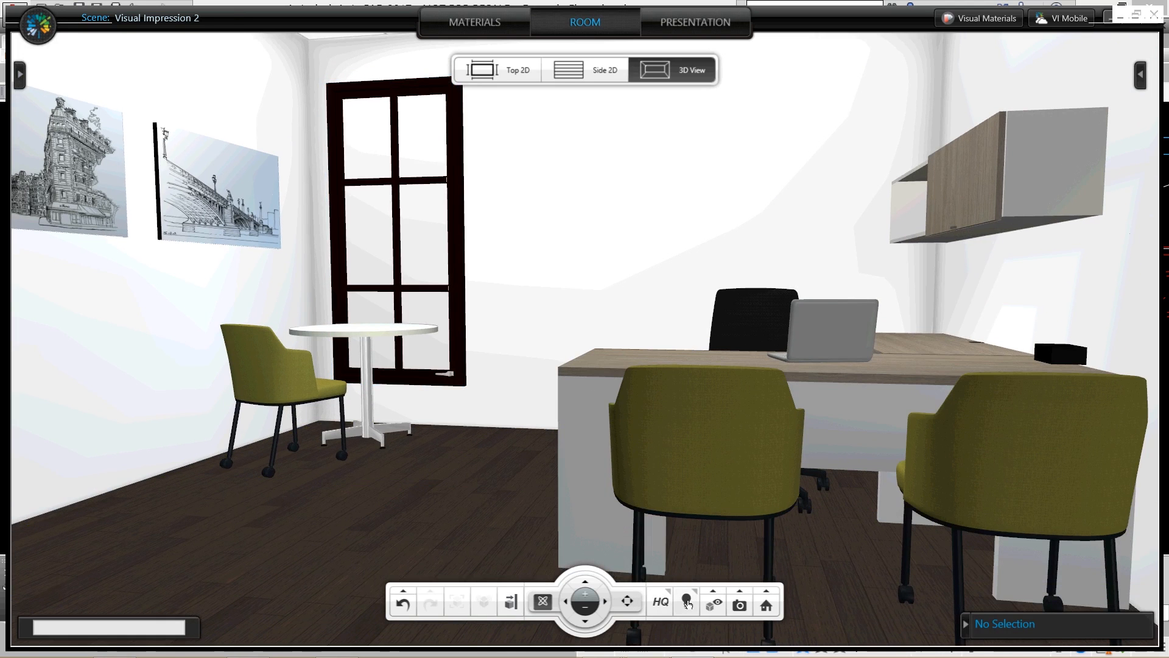
mouse_move(685, 603)
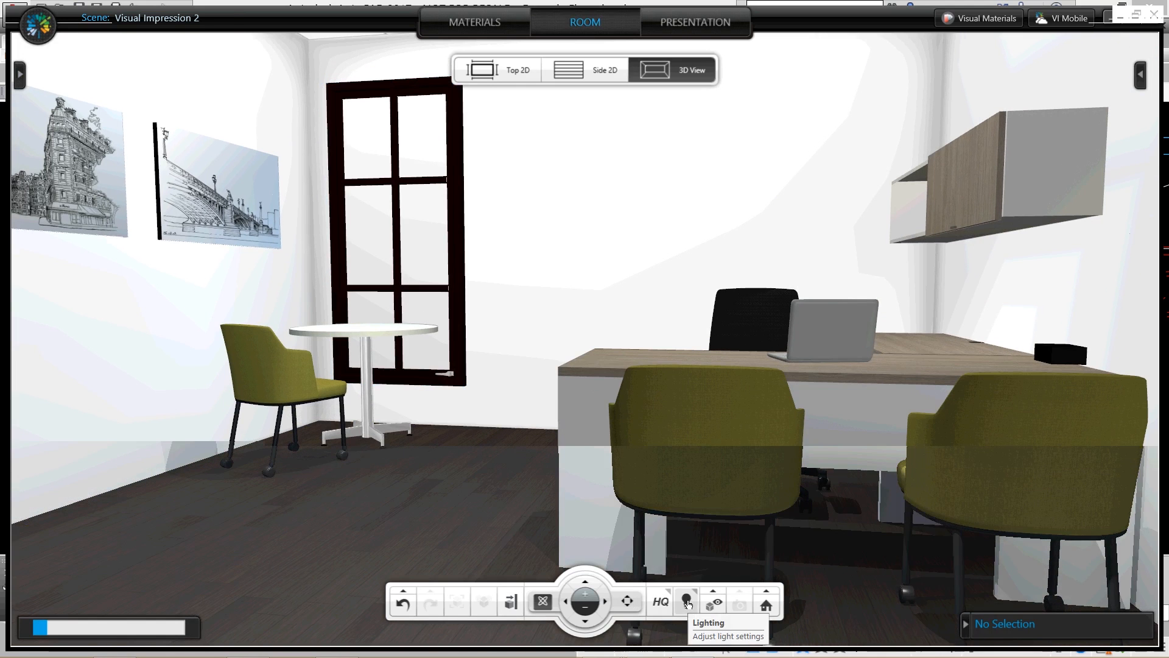
Set the exterior lighting to Sunny with sunlight coming from the west.
left_click(685, 601)
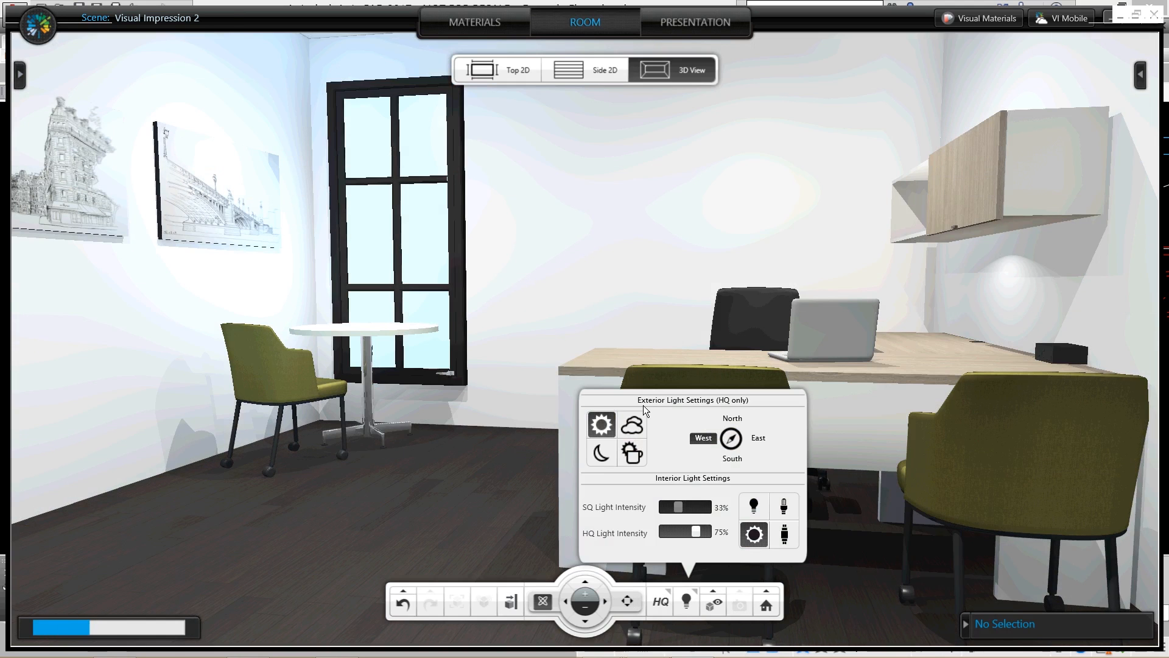
left_click(600, 424)
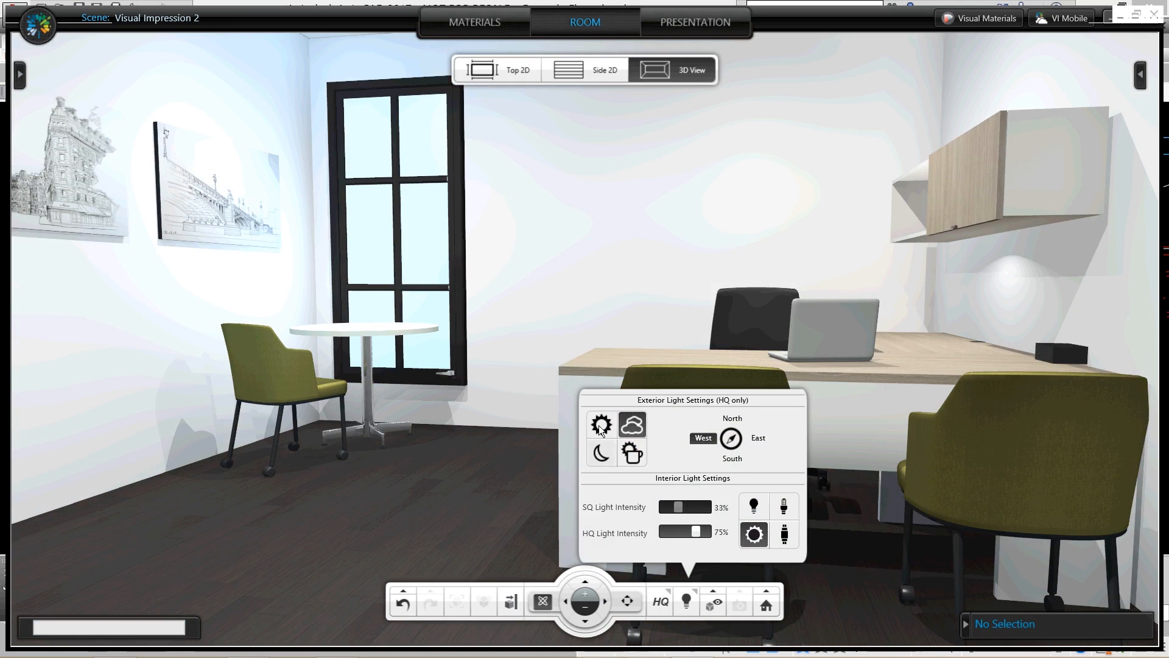
left_click(601, 424)
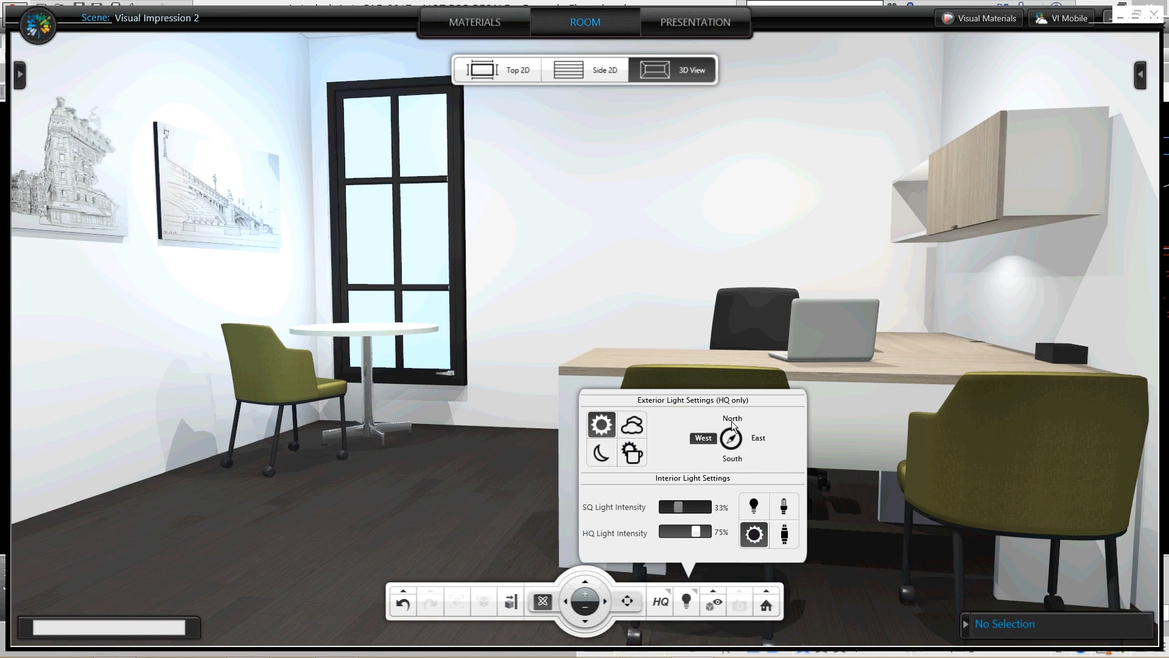
left_click(731, 418)
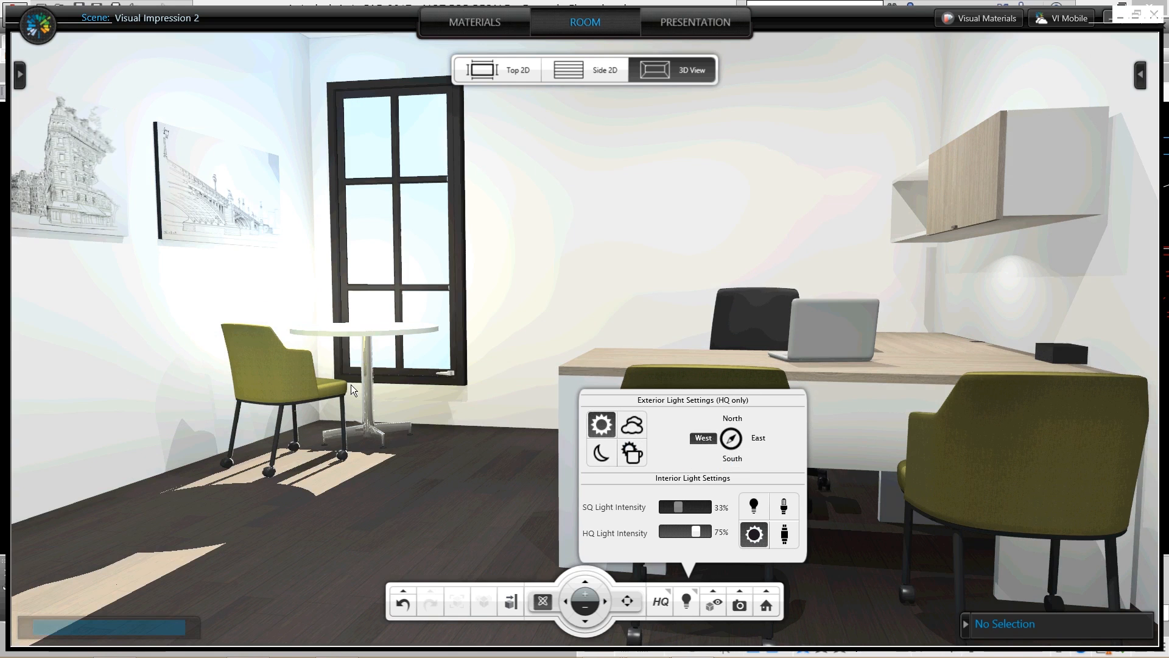
mouse_move(498, 529)
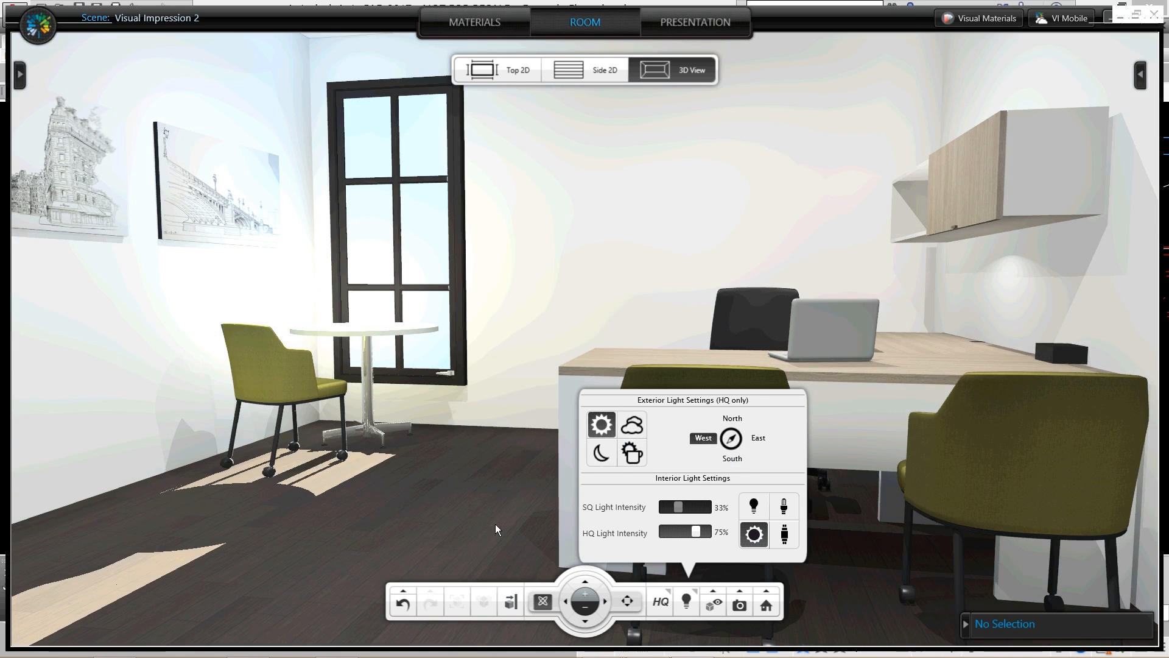
mouse_move(502, 510)
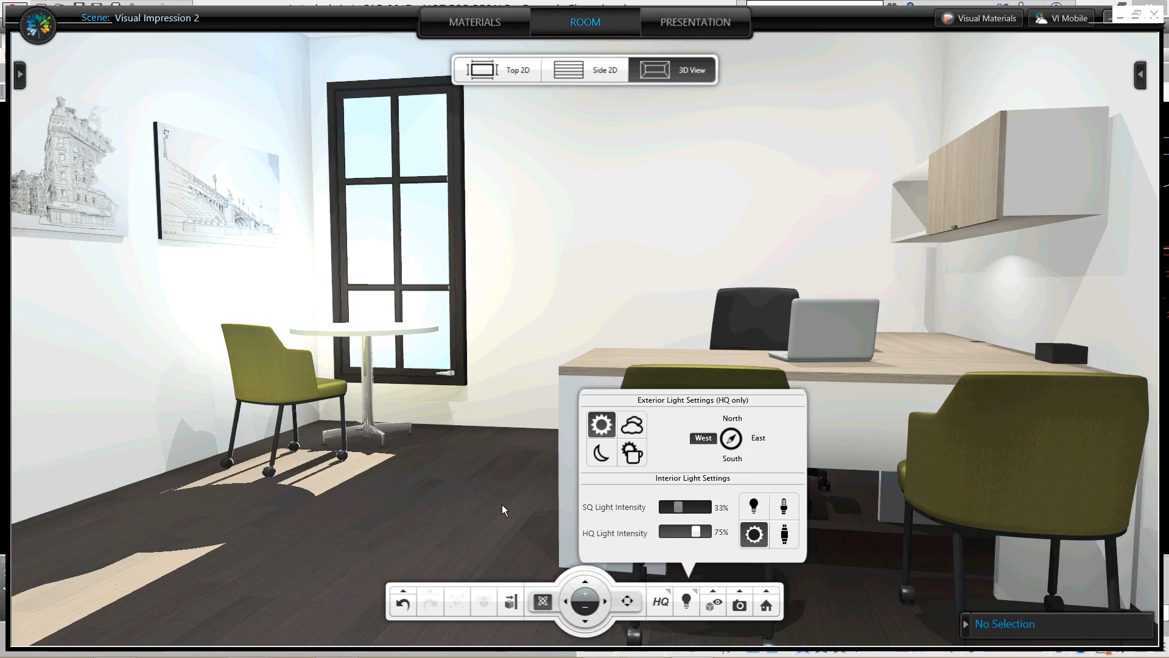
mouse_move(498, 506)
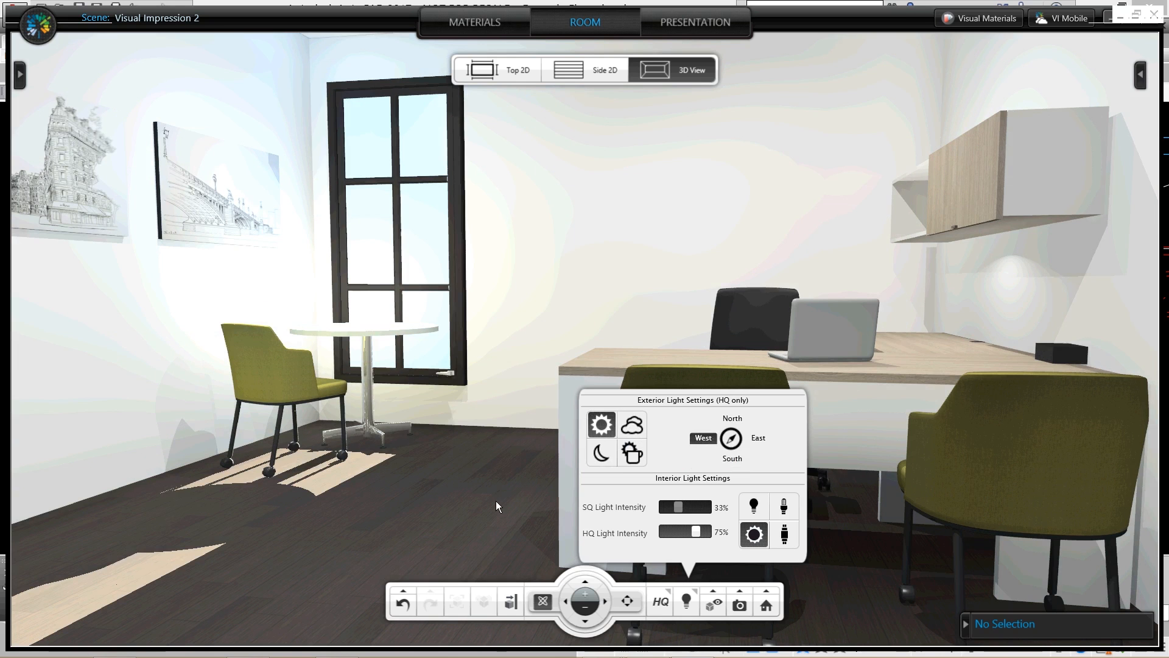
left_click(684, 602)
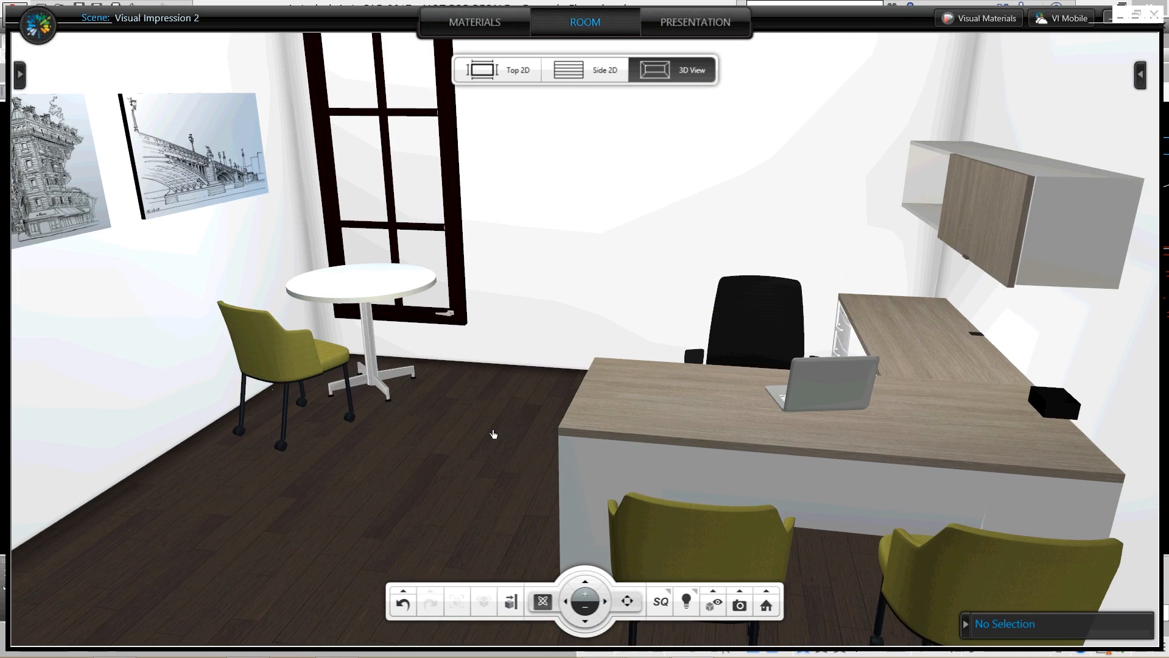
Orbit the view around the office room.
left_click_drag(492, 434, 489, 444)
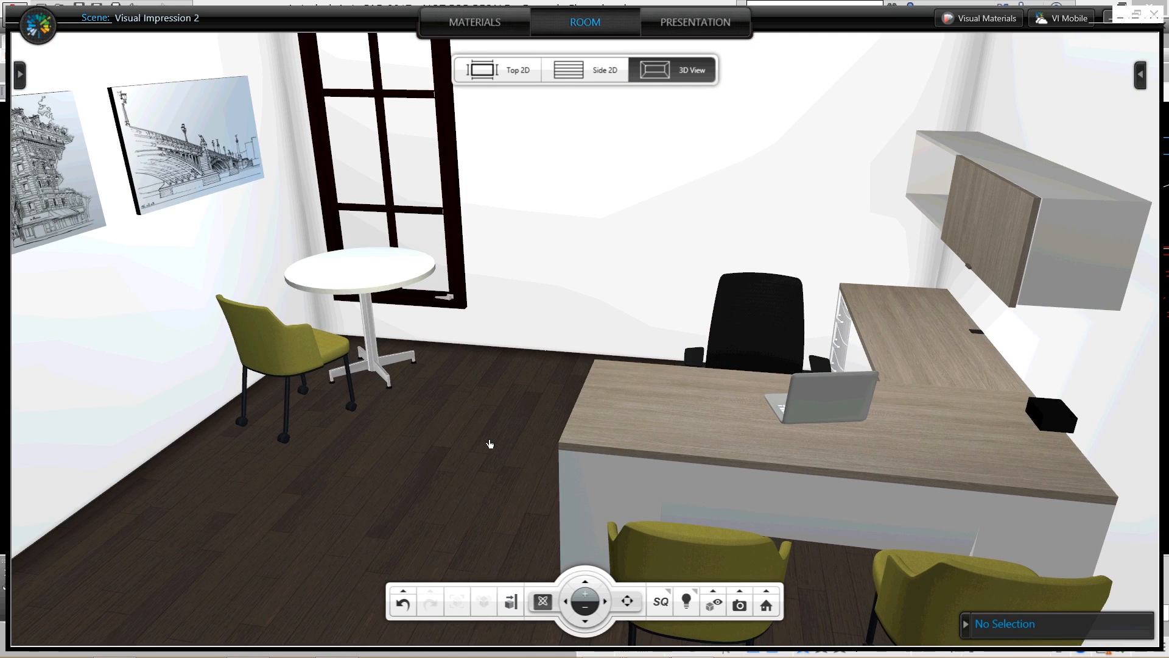
mouse_move(1025, 475)
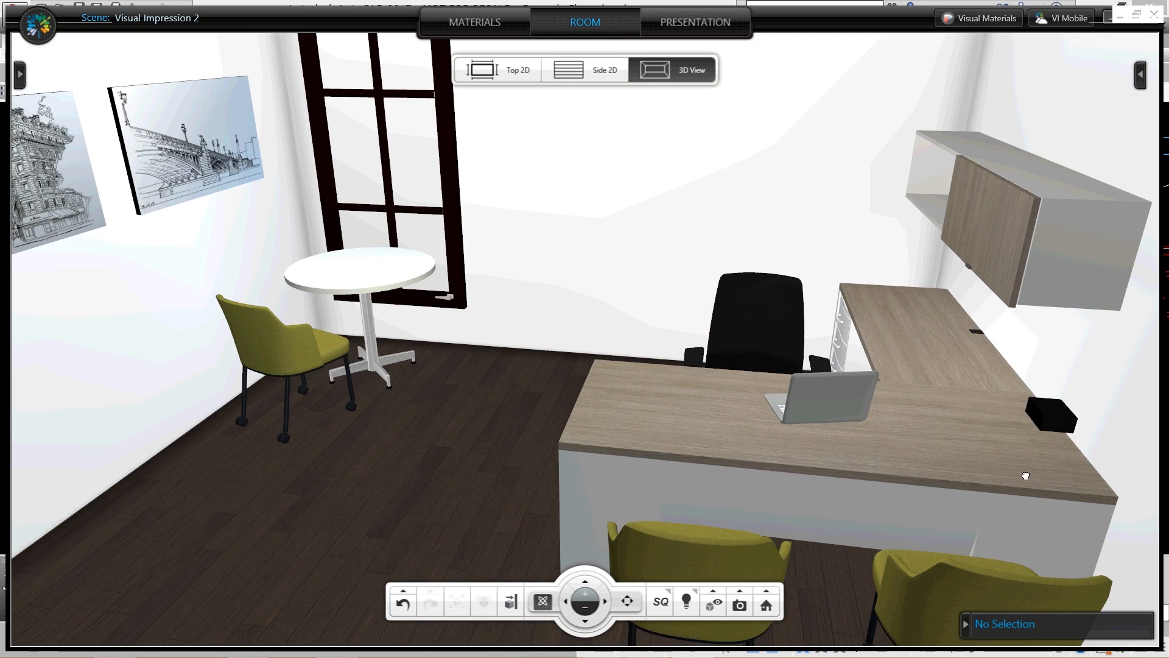
mouse_move(690, 442)
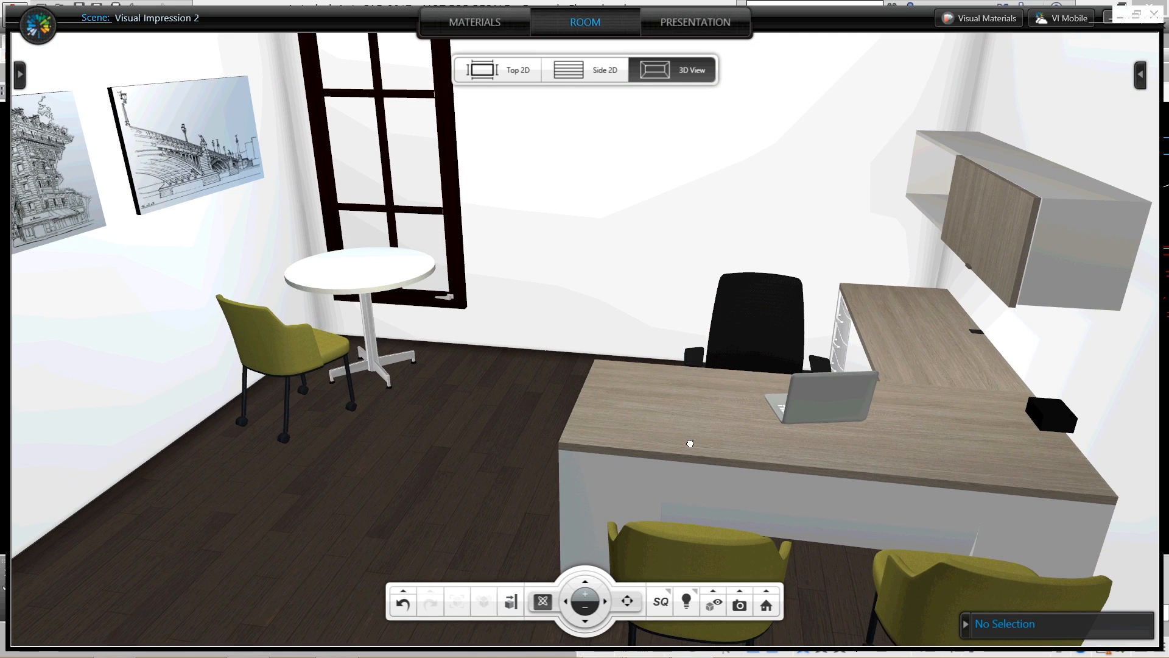
mouse_move(565, 451)
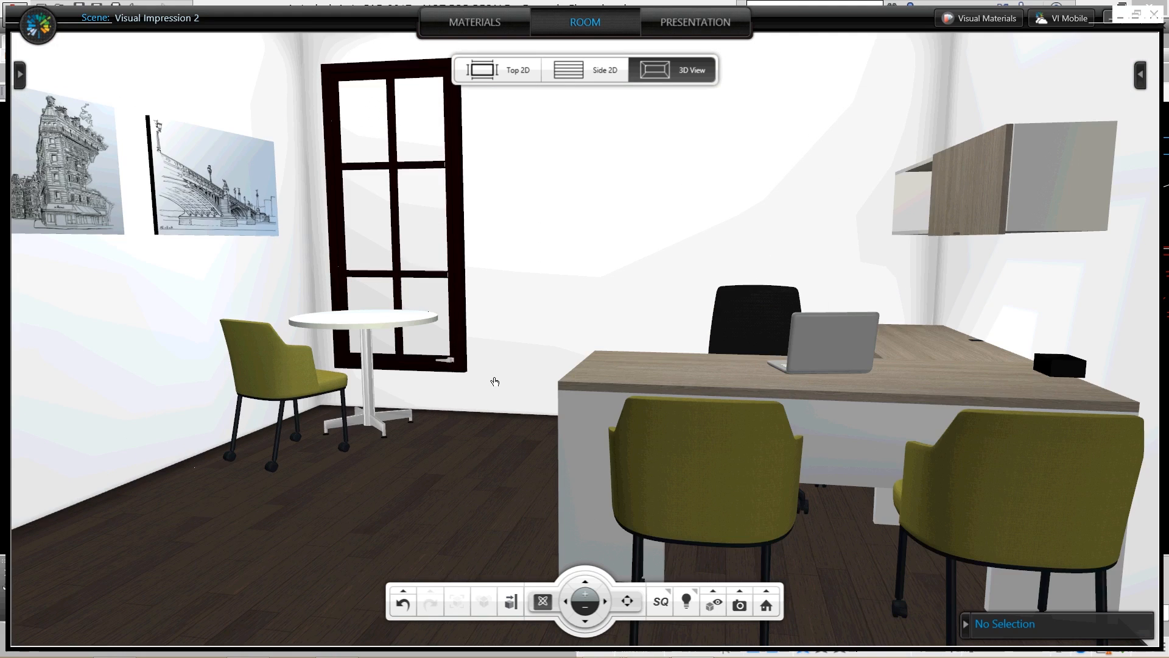
Check 'Use the 2-point perspective camera' in the application Settings.
left_click(36, 26)
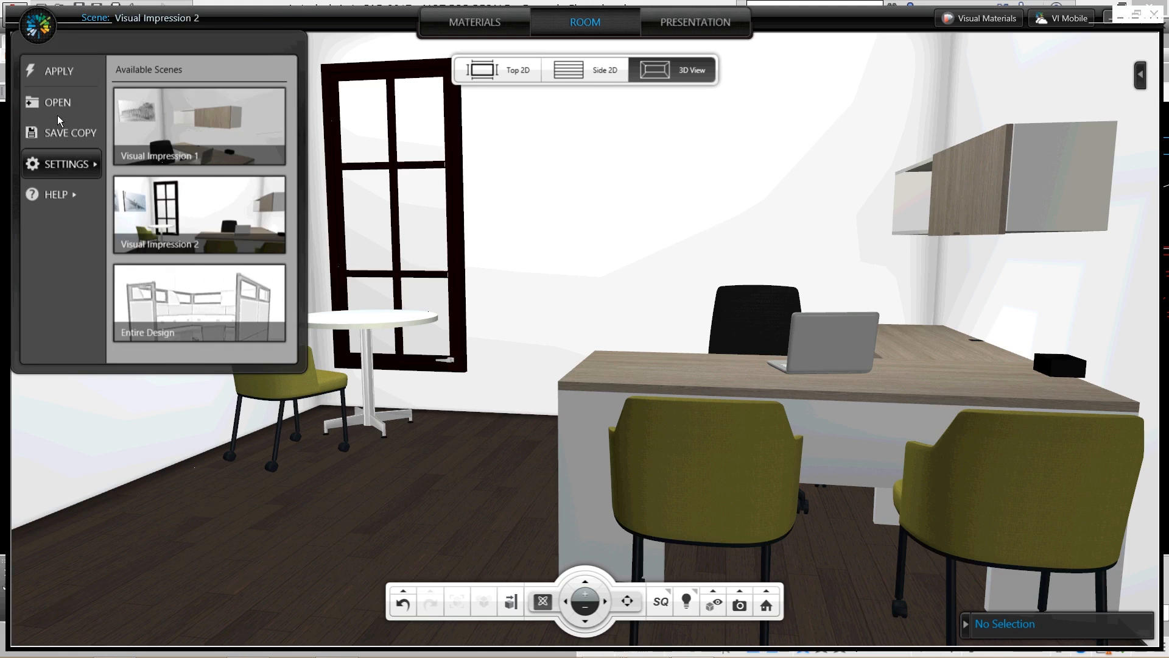
left_click(66, 163)
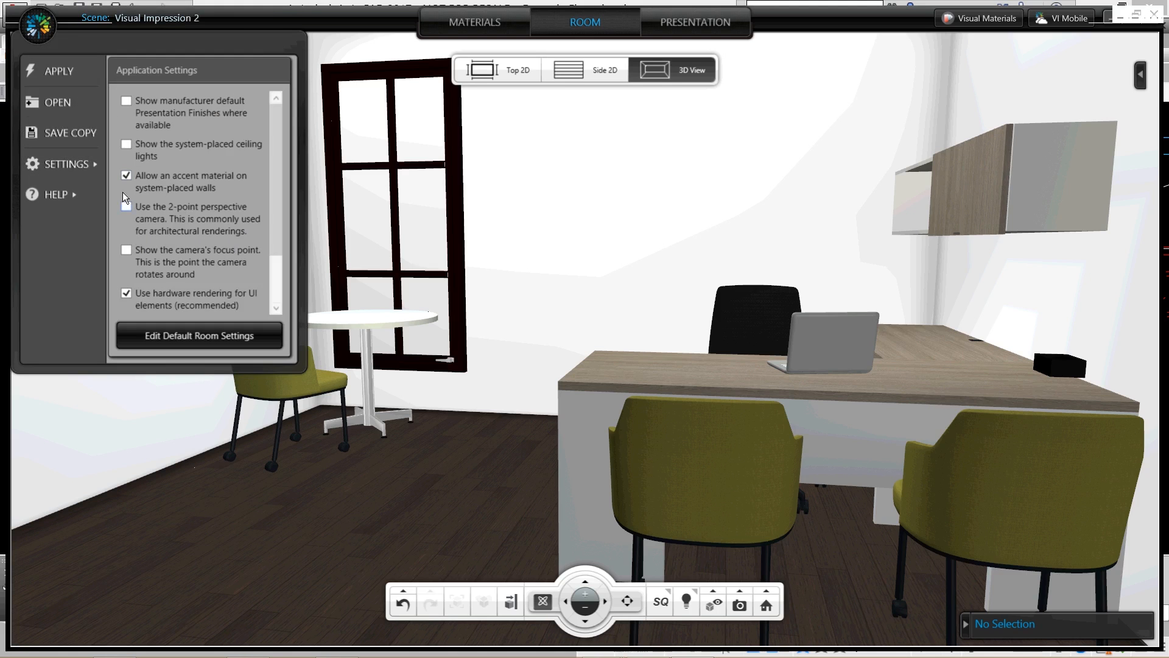
left_click(125, 207)
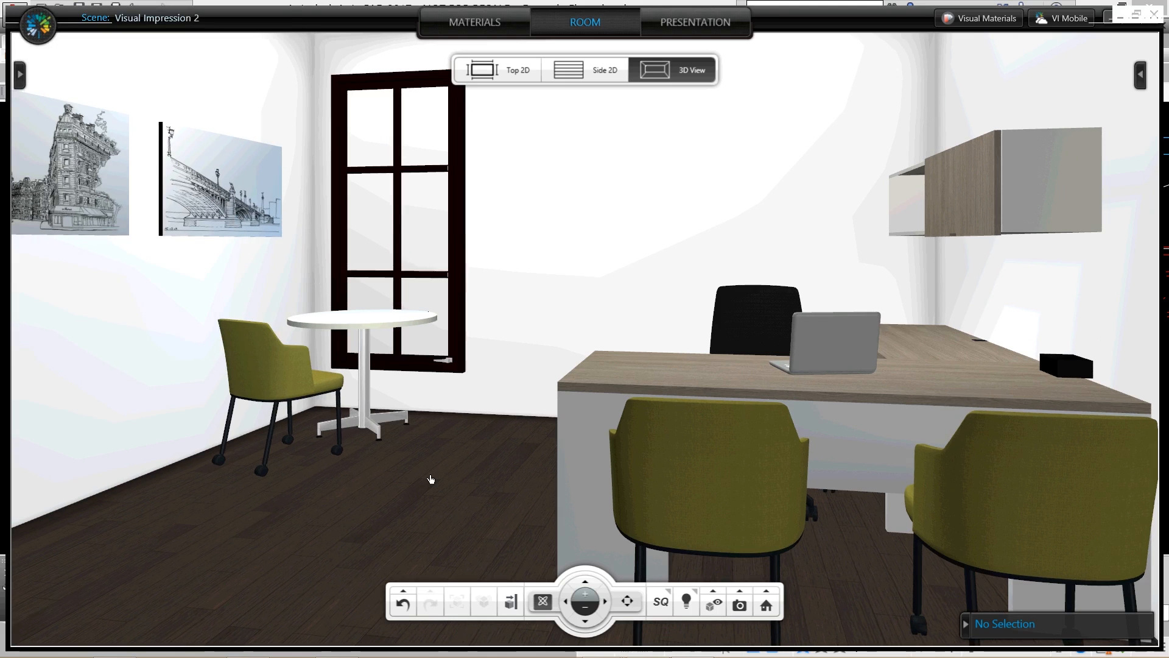
mouse_move(1106, 228)
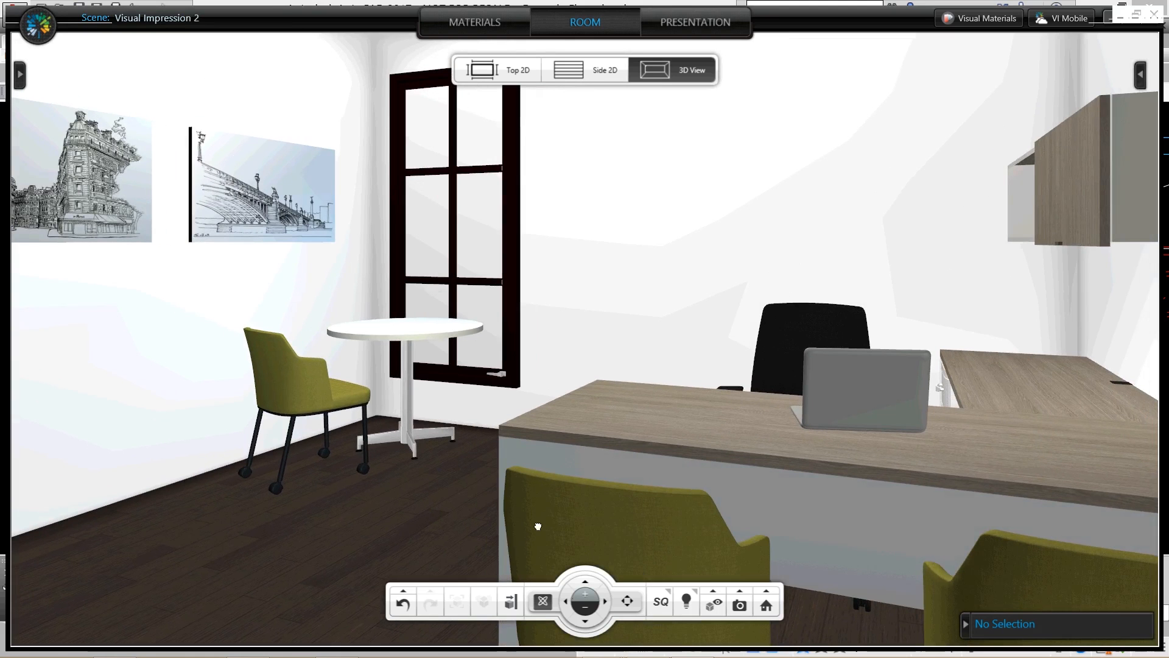
mouse_move(399, 523)
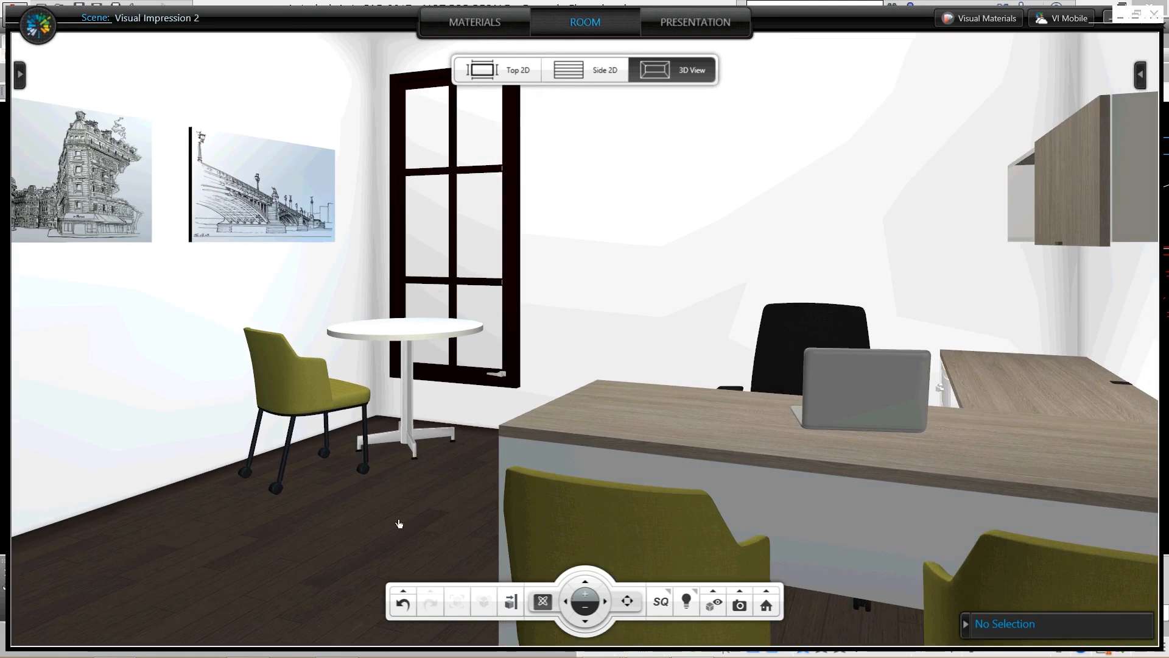